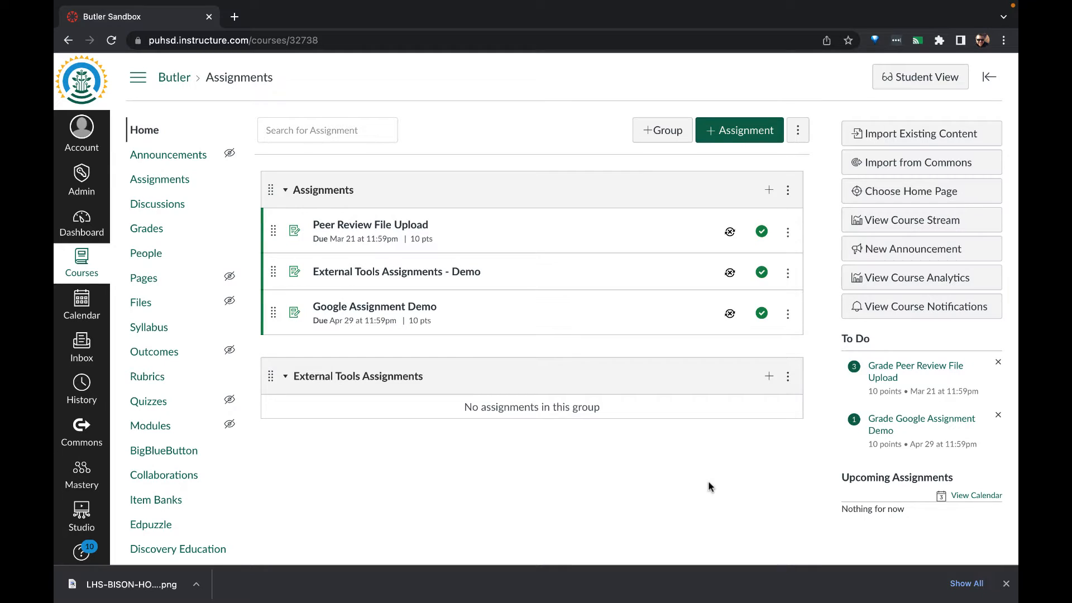
Step: Create 'Nearpod Demo Assignment' with a description telling students their self-paced Nearpod score posts automatically
left_click(739, 129)
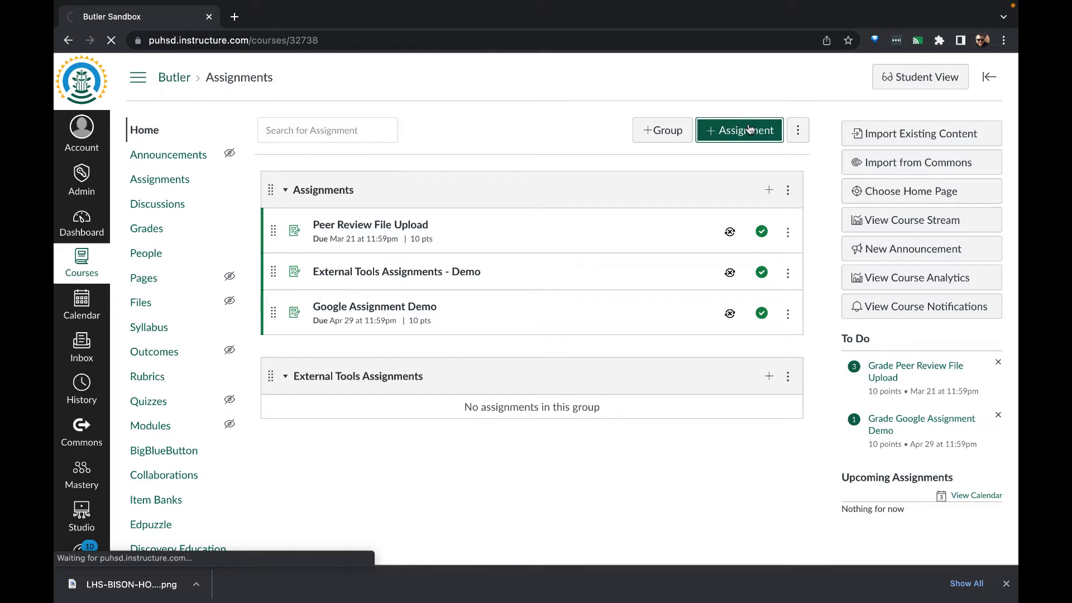
left_click(739, 130)
type("Complete")
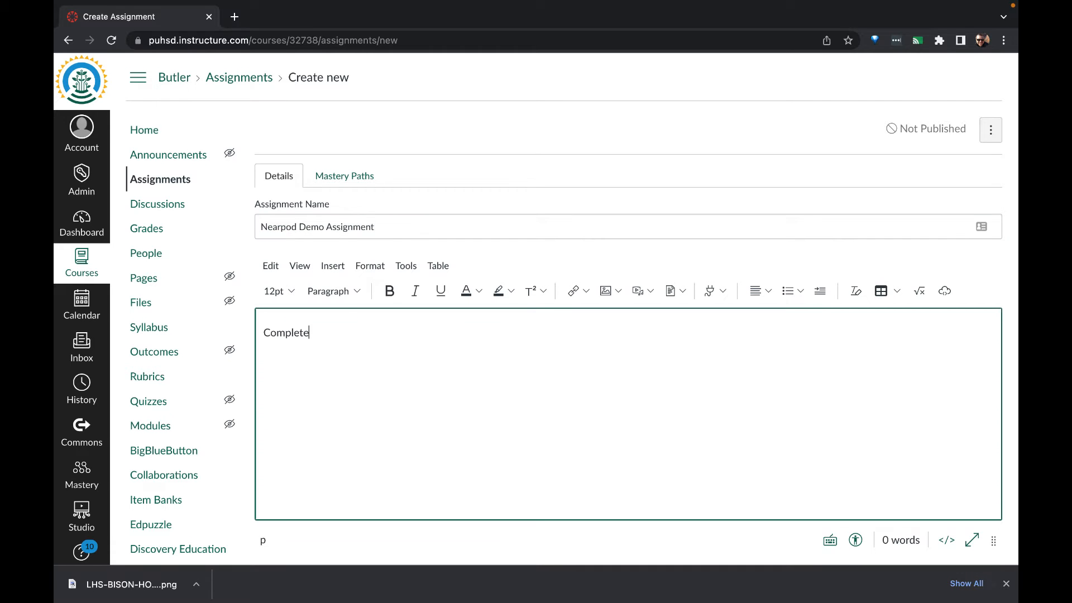
type("the Self Paced Nearpod assignment.  Your score will automatically go into the canvas gradebook")
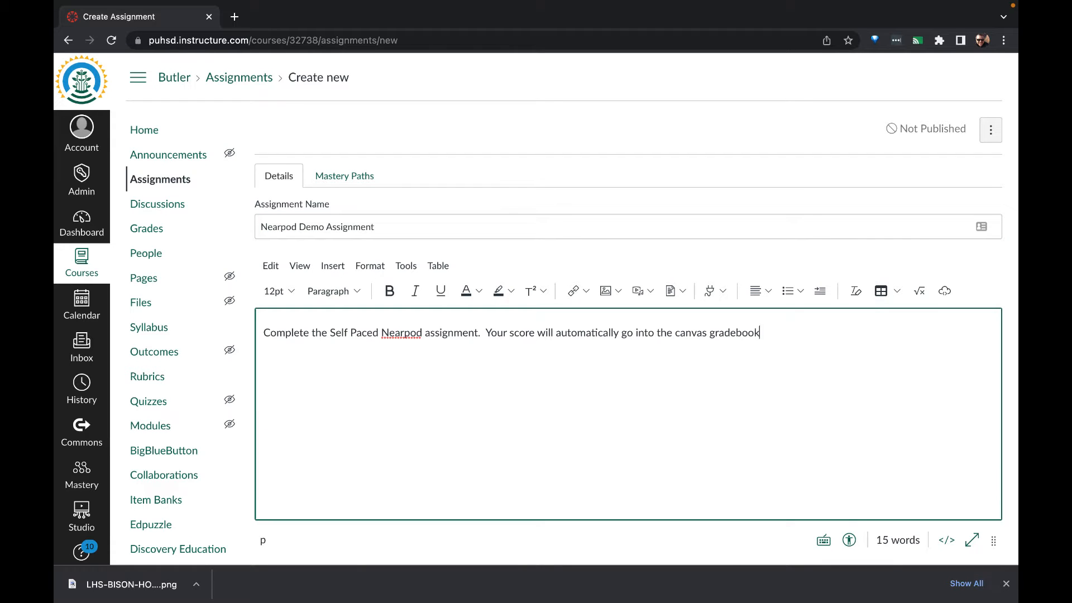
Step: Set the 10-point assignment's submission type to External Tool instead of MasteryConnect
scroll("down", 3)
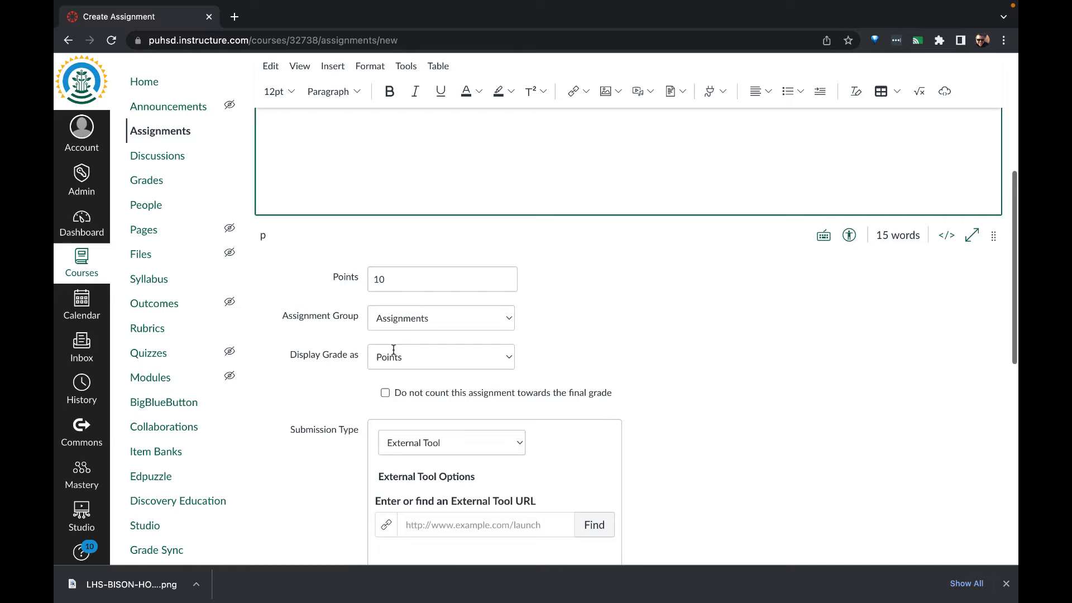
scroll("down", 3)
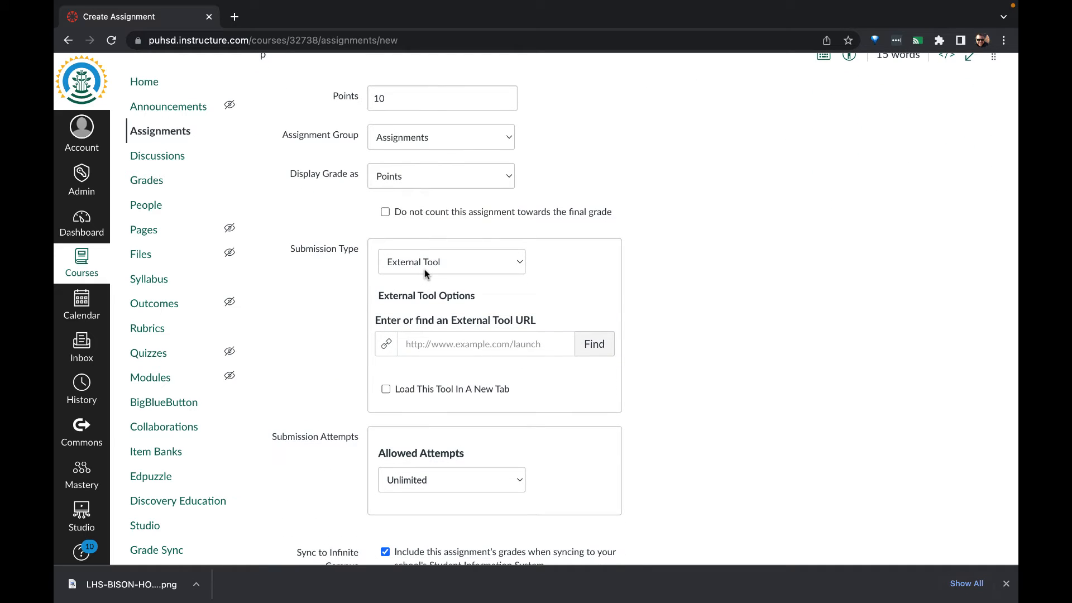
left_click(451, 262)
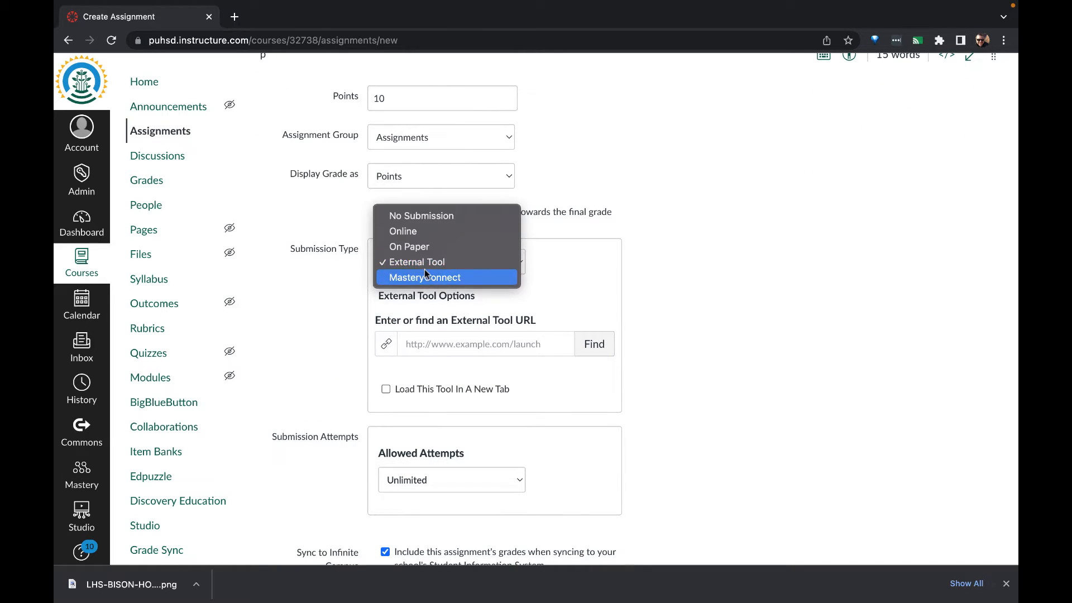
left_click(424, 276)
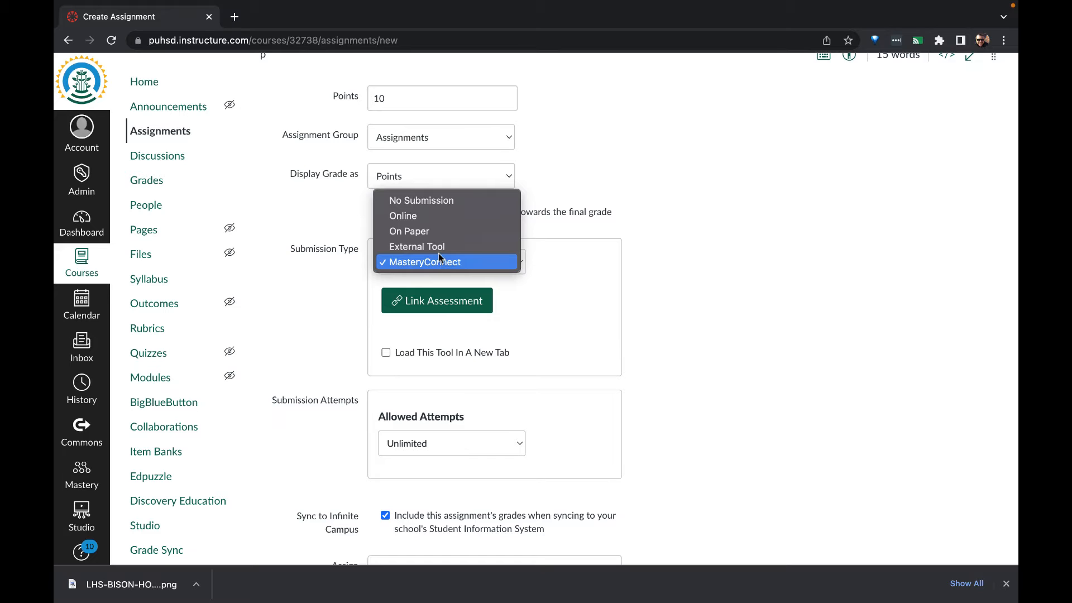
left_click(416, 245)
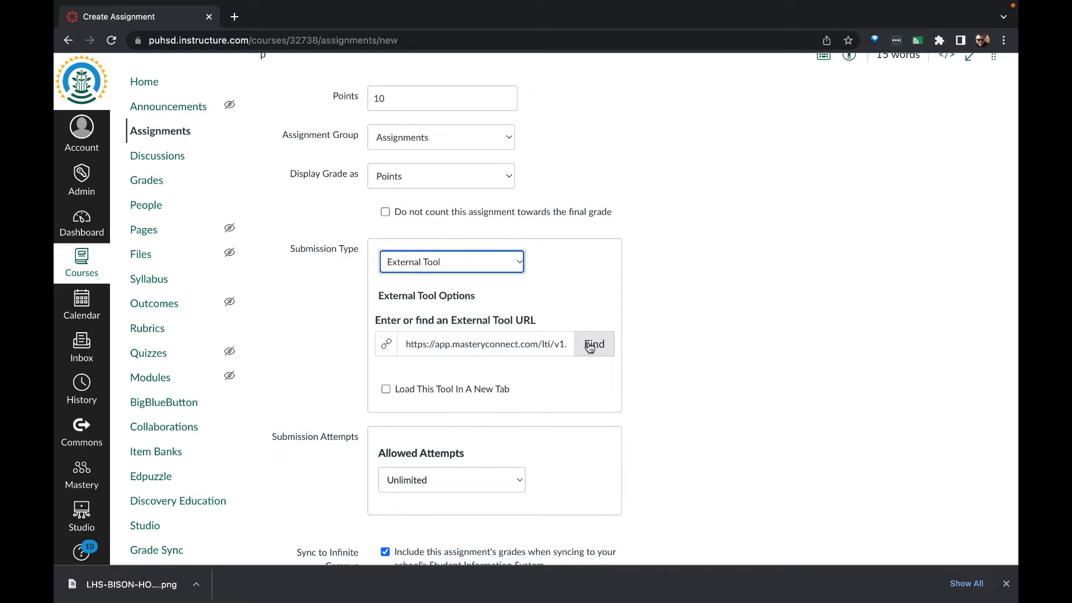
Step: Choose Nearpod from the external tools and browse the Common Sense Dig Cit 09 lesson folder
left_click(593, 344)
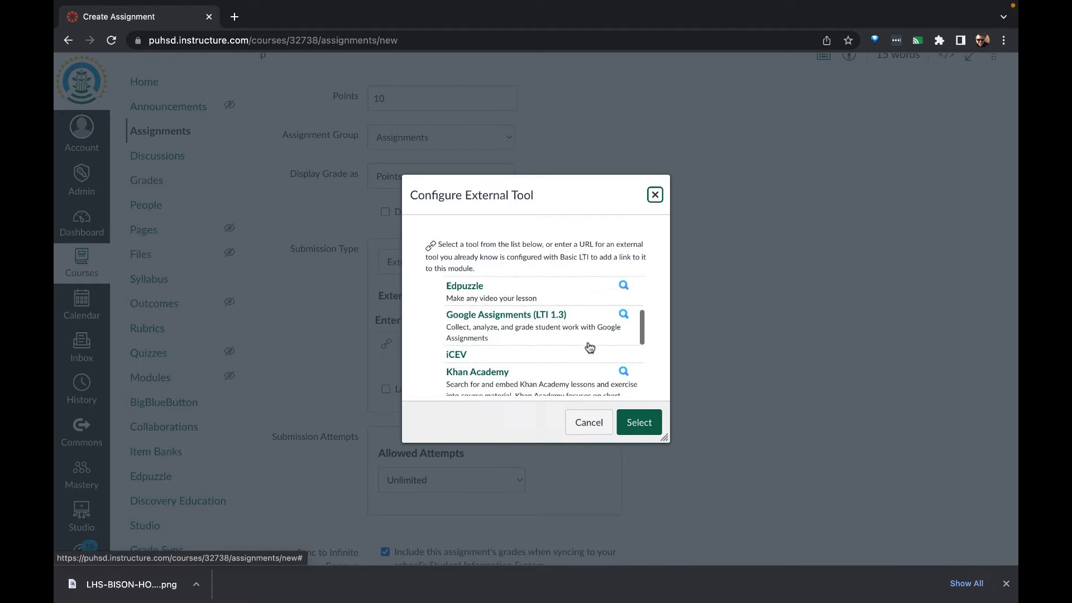
scroll("down", 3)
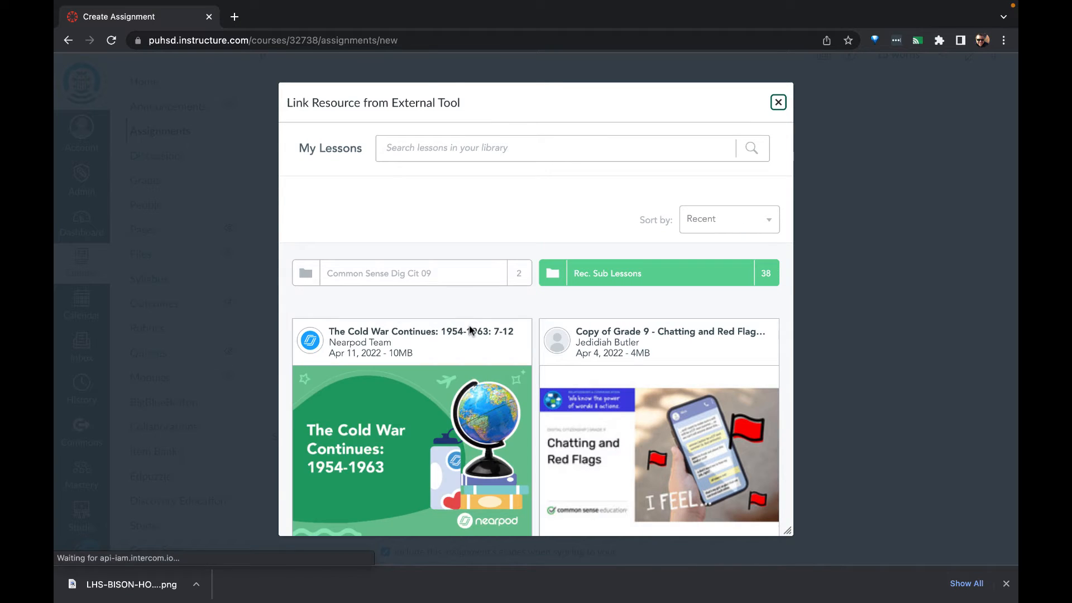
left_click(410, 273)
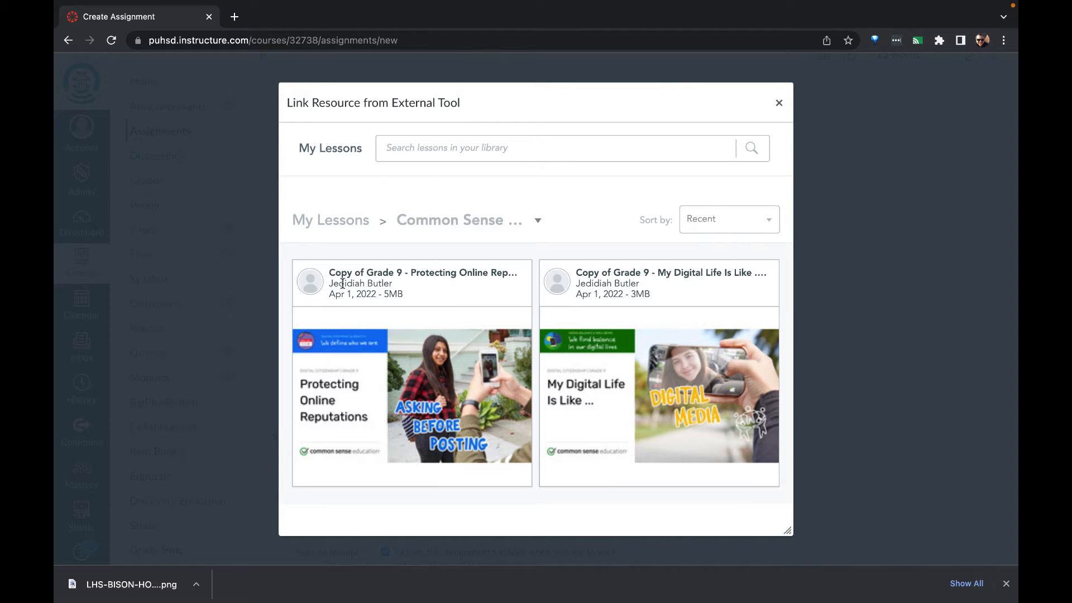
mouse_move(400, 292)
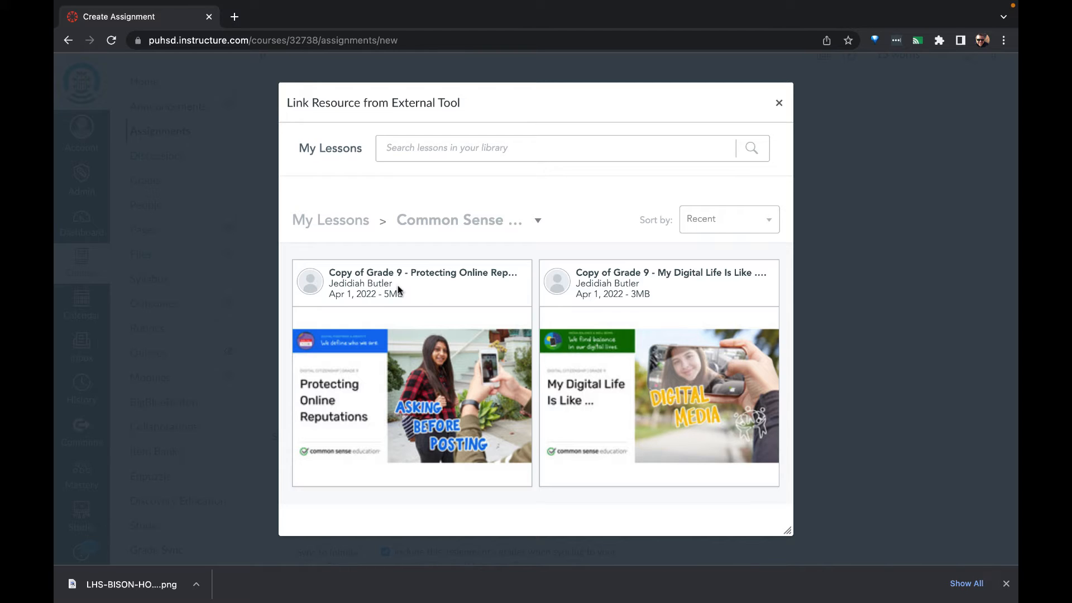
mouse_move(458, 415)
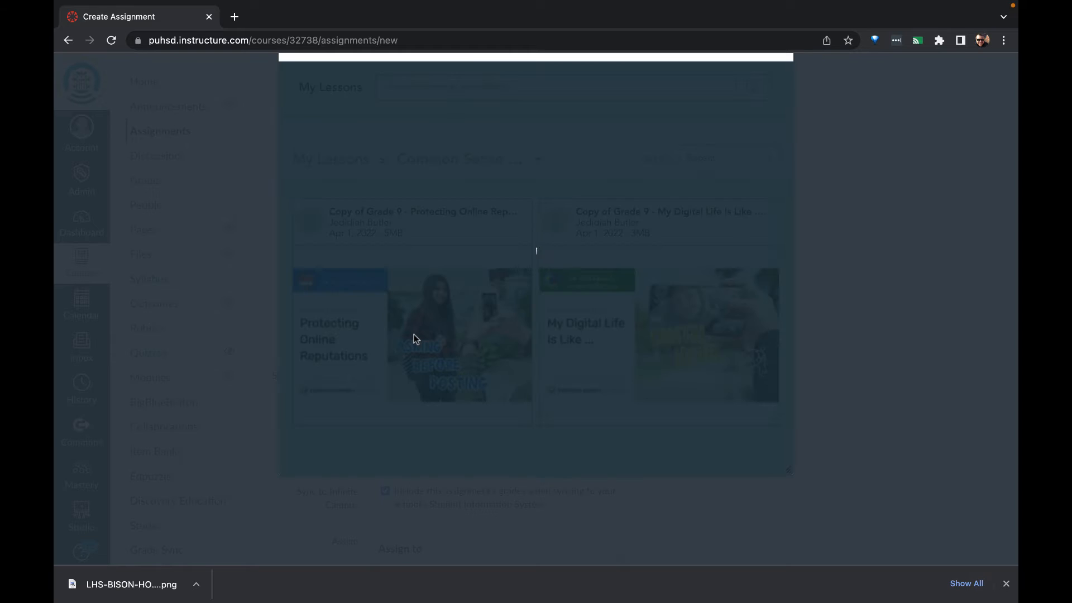
mouse_move(428, 280)
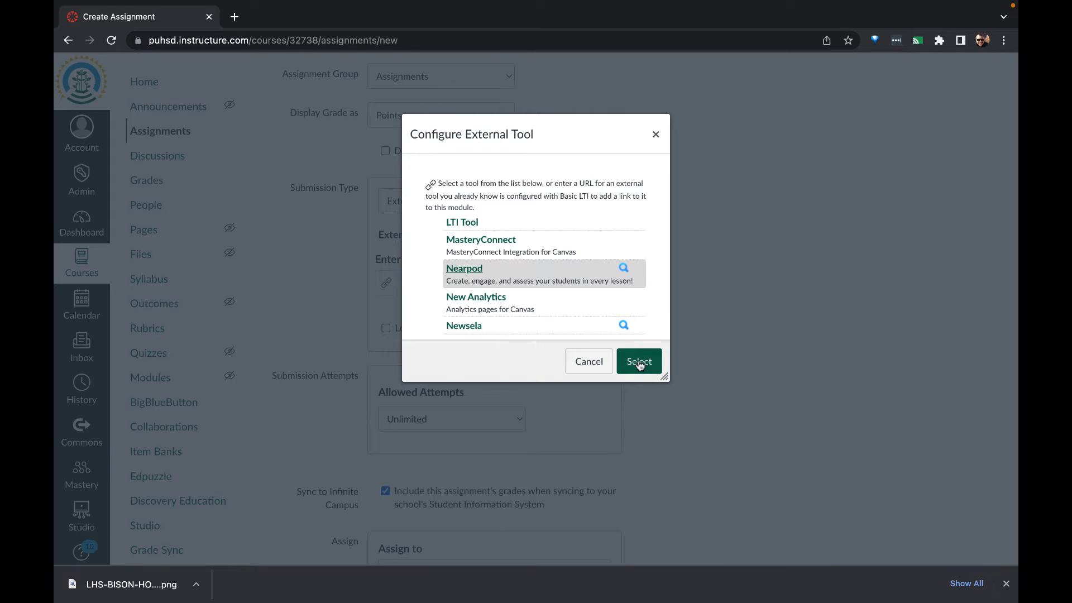
Step: Link Nearpod as the tool, turn off Sync to Infinite Campus, and save and publish the assignment
left_click(638, 360)
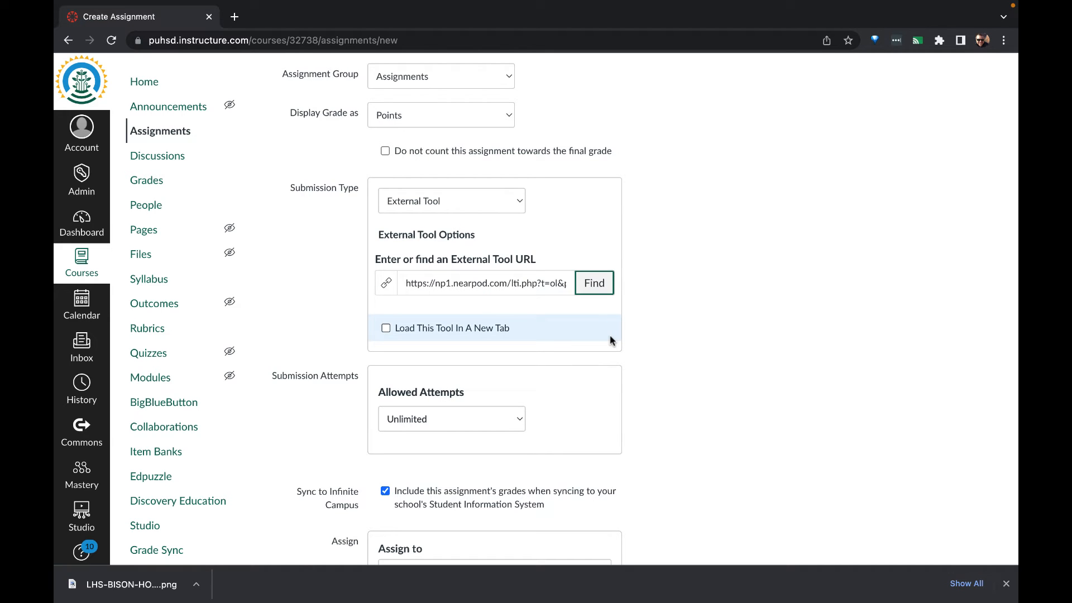
scroll("down", 3)
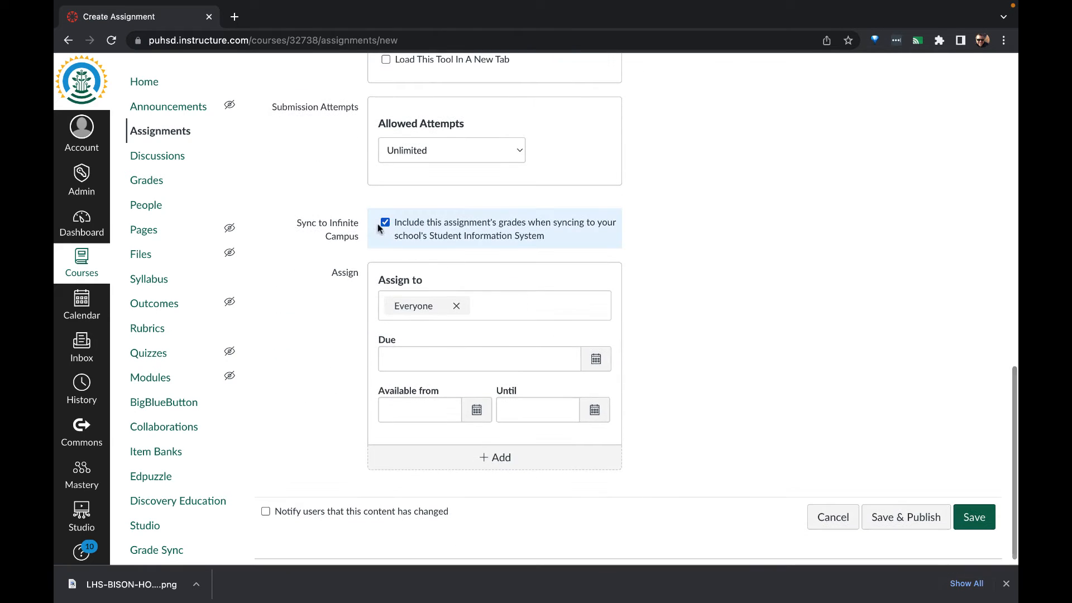
left_click(385, 222)
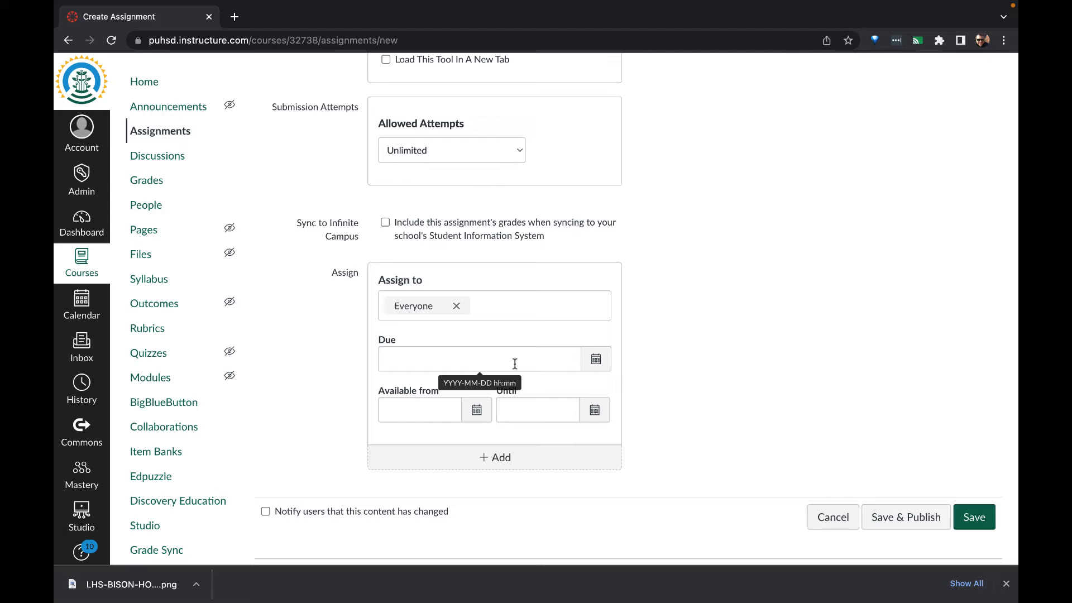
scroll("down", 3)
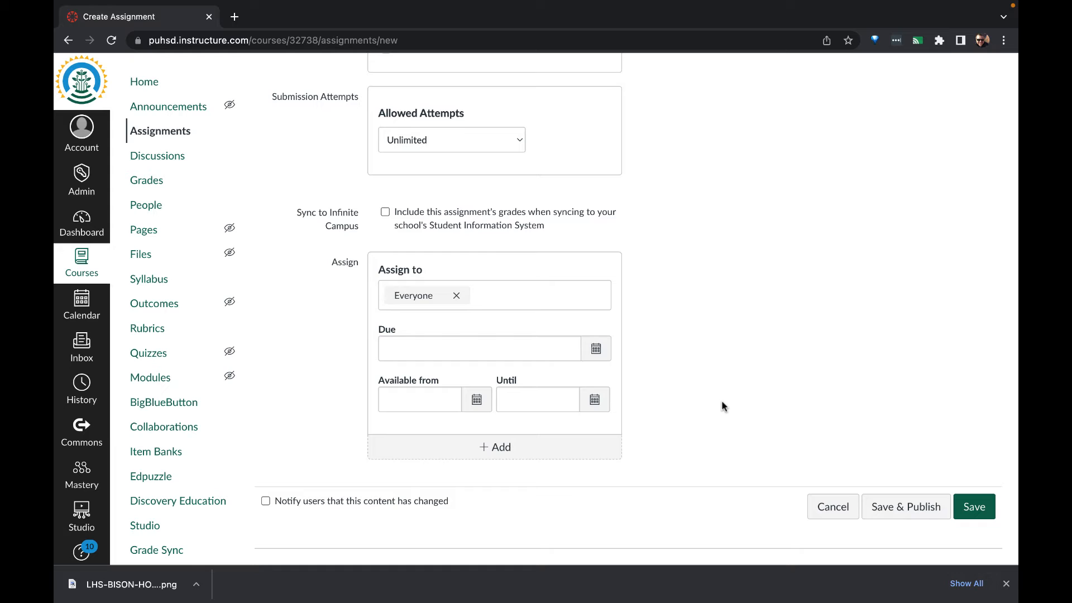
mouse_move(906, 507)
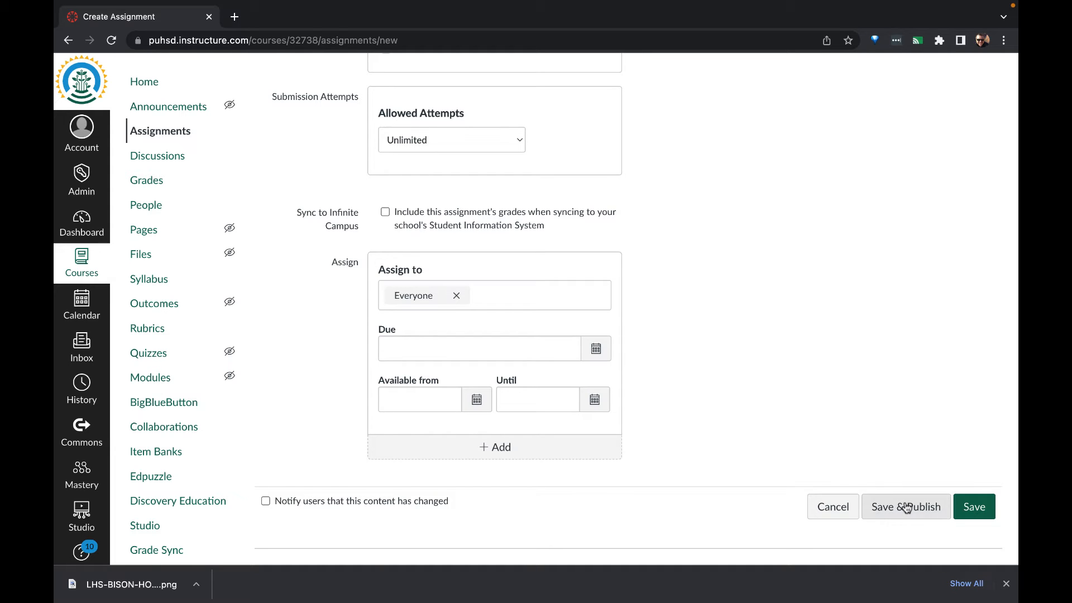
left_click(904, 507)
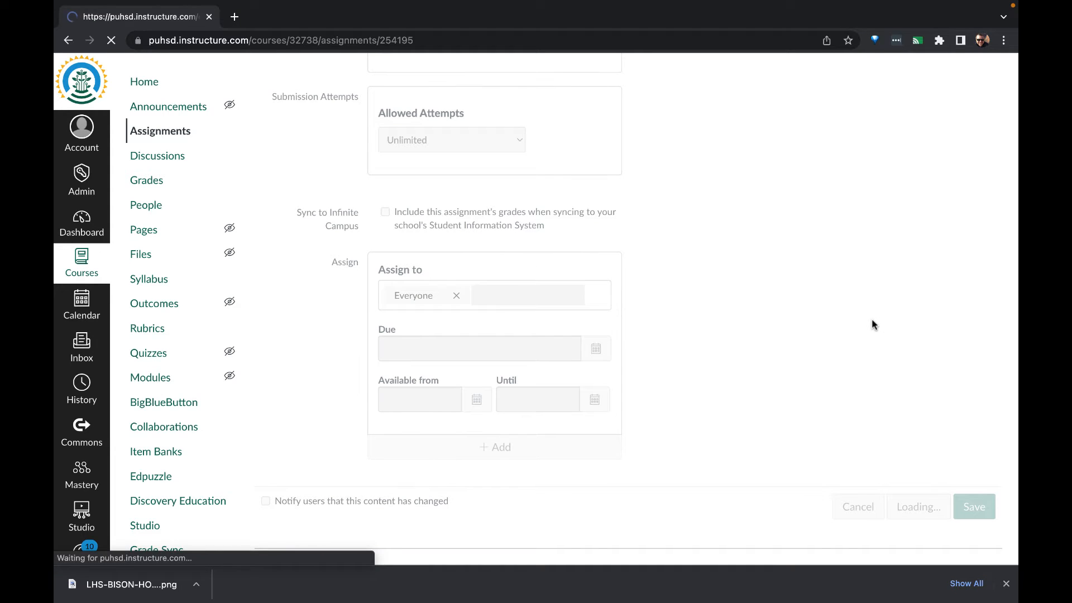
Step: View the course Assignments page as a student showing Nearpod Demo Assignment ungraded out of 10
left_click(973, 507)
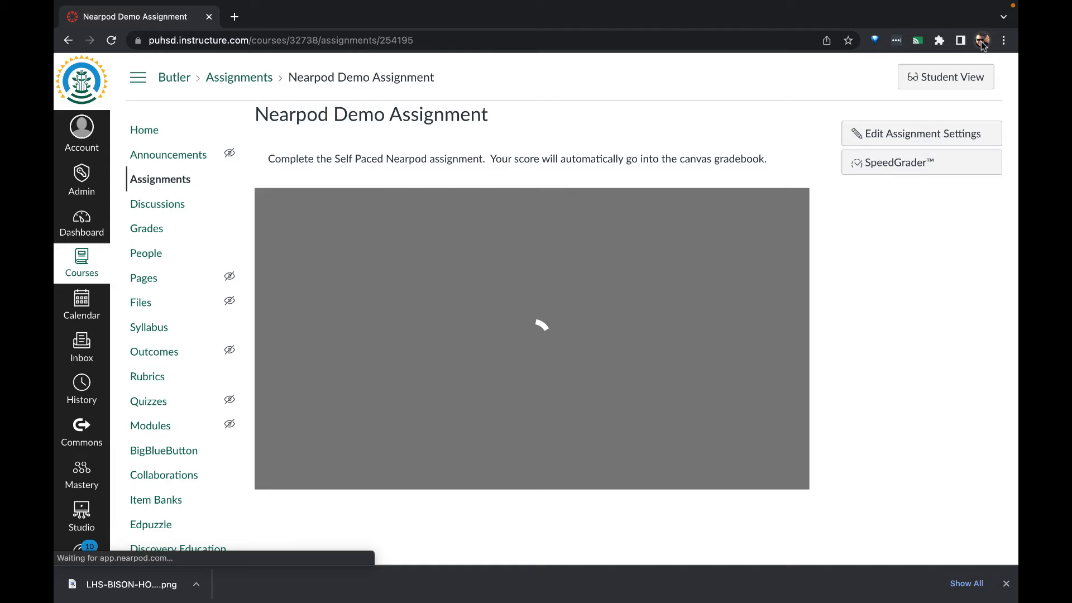
mouse_move(982, 40)
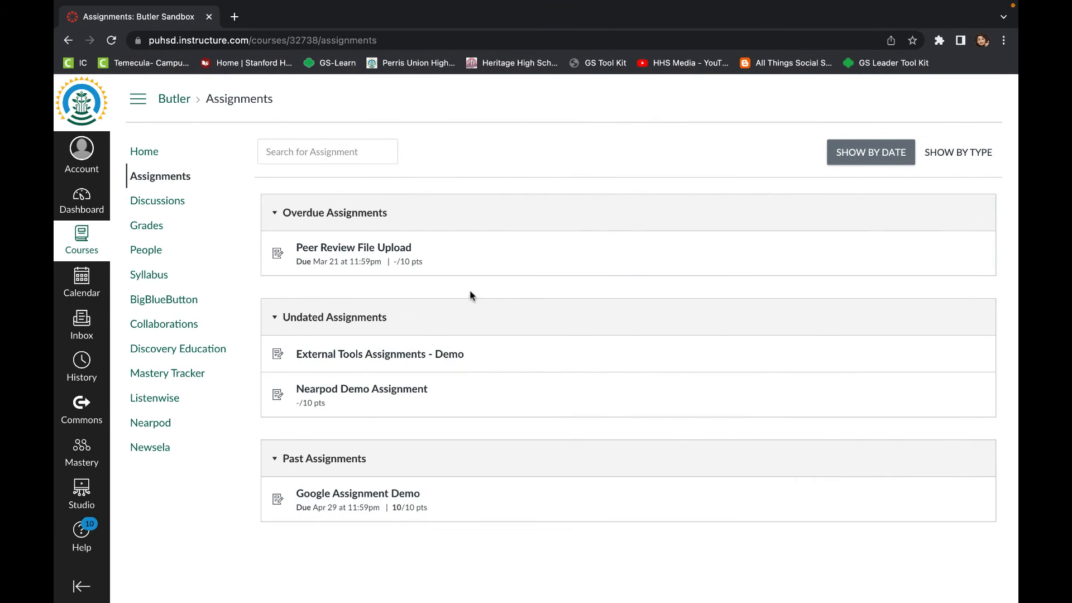
Step: Launch Nearpod Demo Assignment as the student and advance through the slides to the quiz
left_click(362, 389)
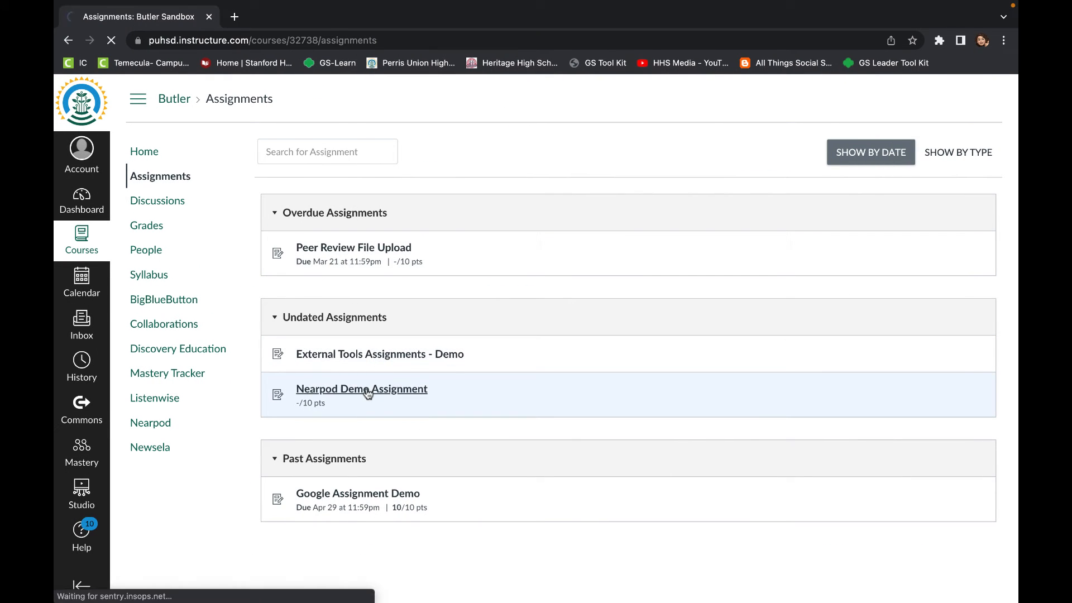
left_click(362, 389)
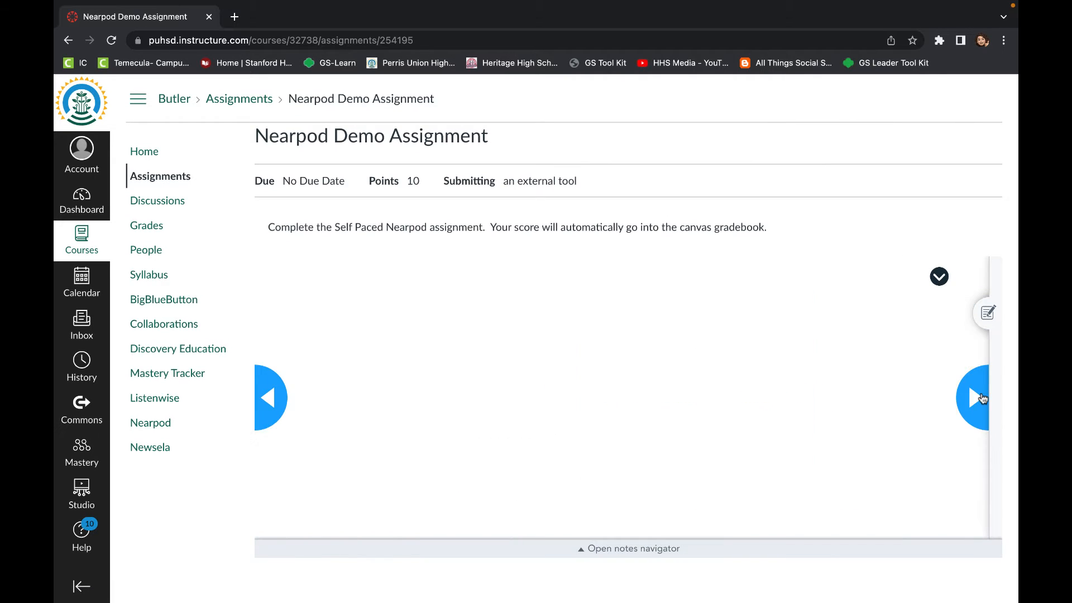
left_click(973, 397)
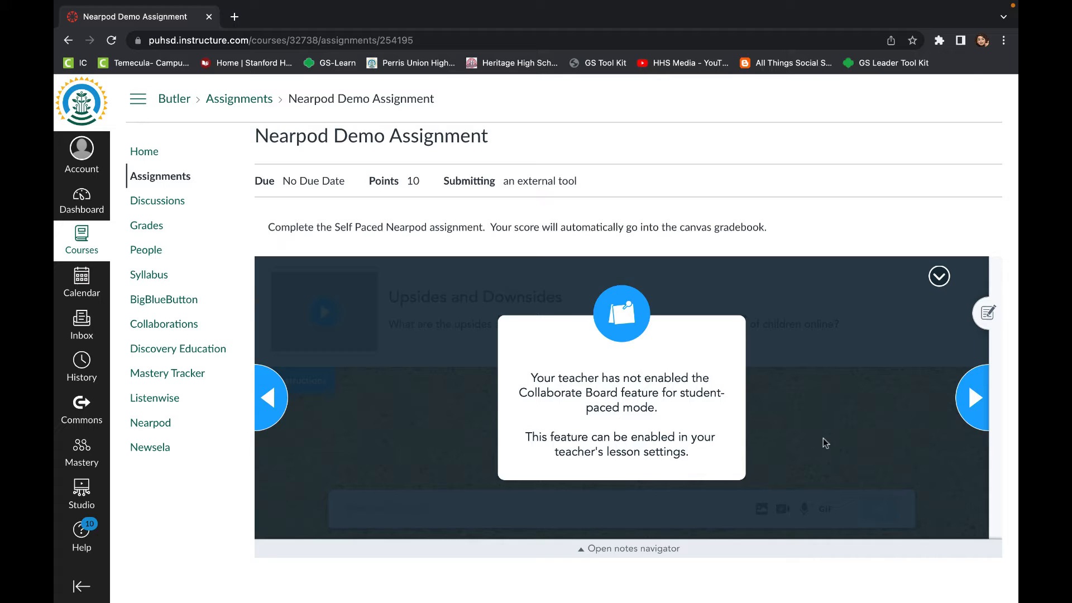
left_click(973, 398)
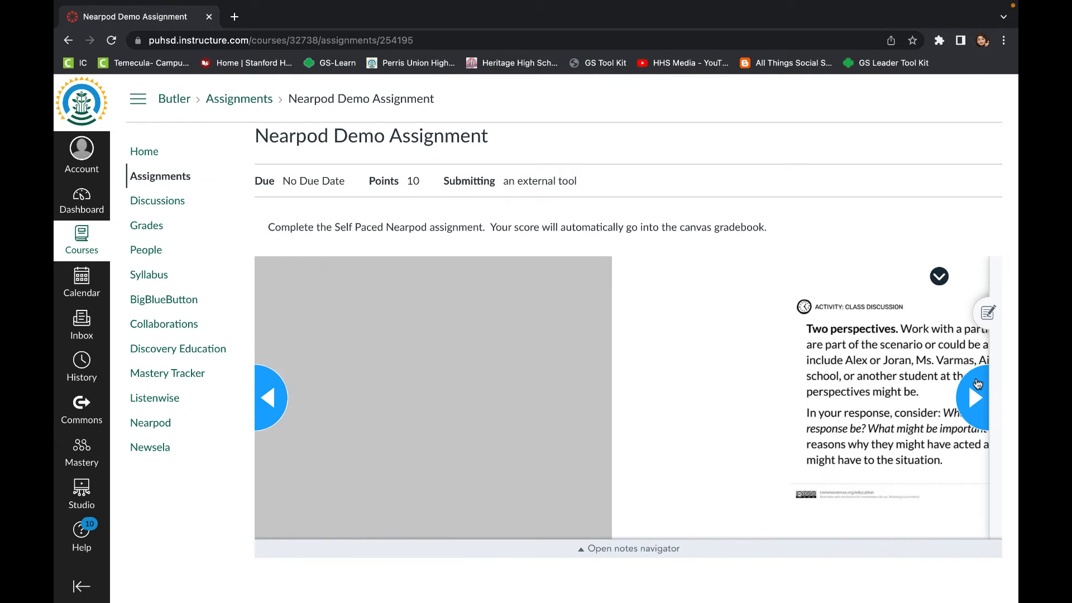
left_click(975, 397)
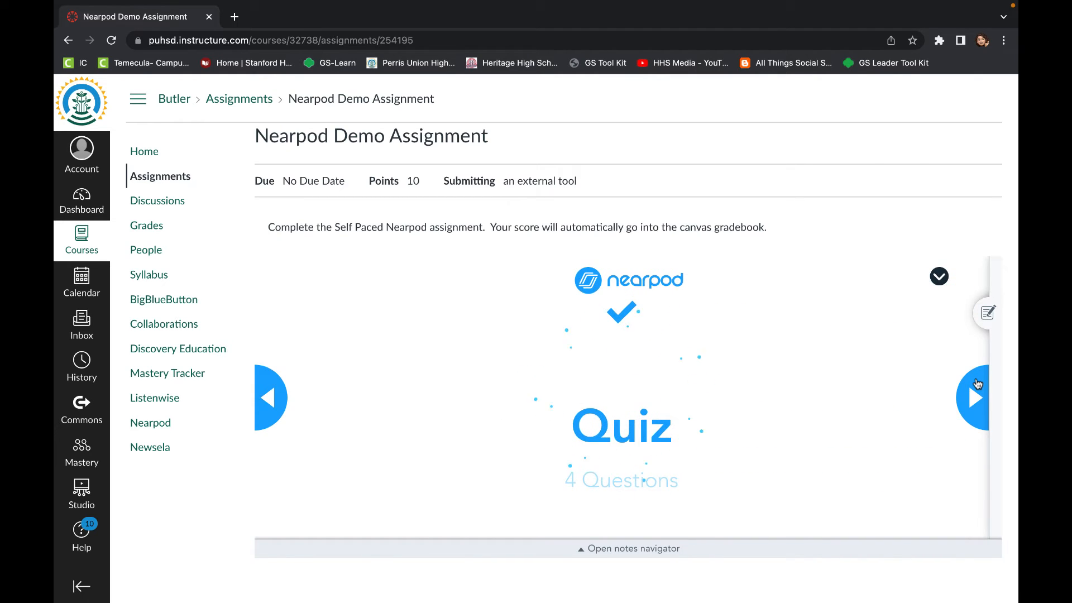
Step: Answer the quiz questions on positive comments, reputation and posting pictures until the lesson's end screen
left_click(973, 397)
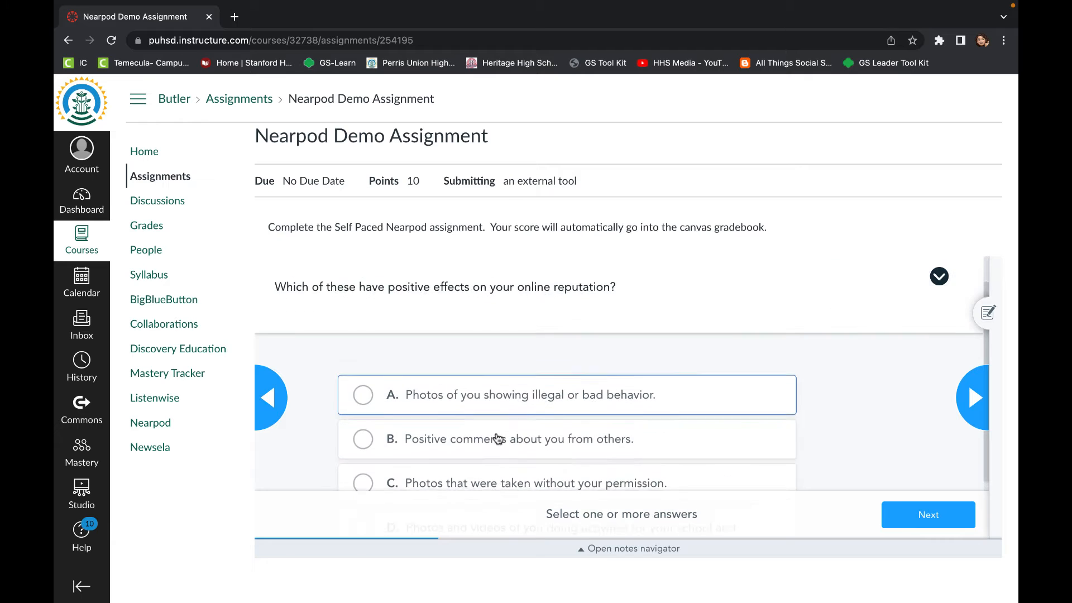
left_click(974, 397)
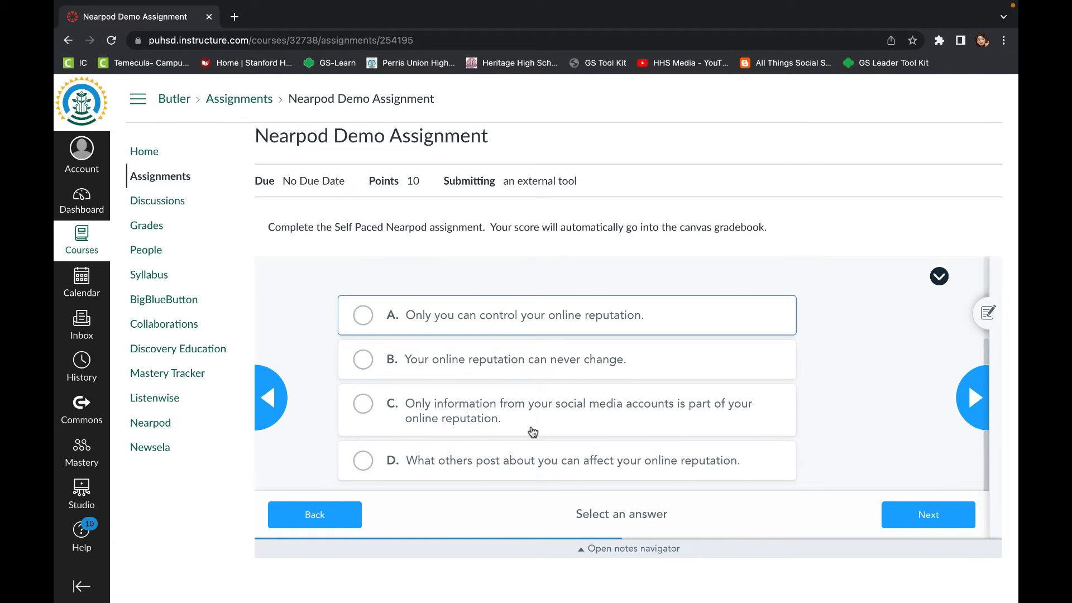
left_click(363, 460)
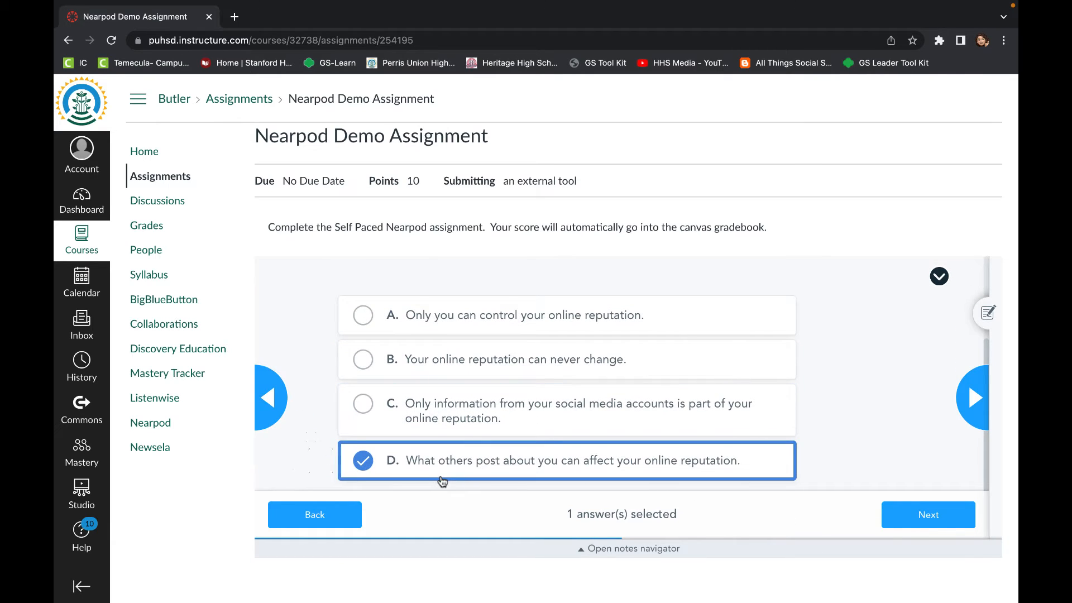
left_click(928, 514)
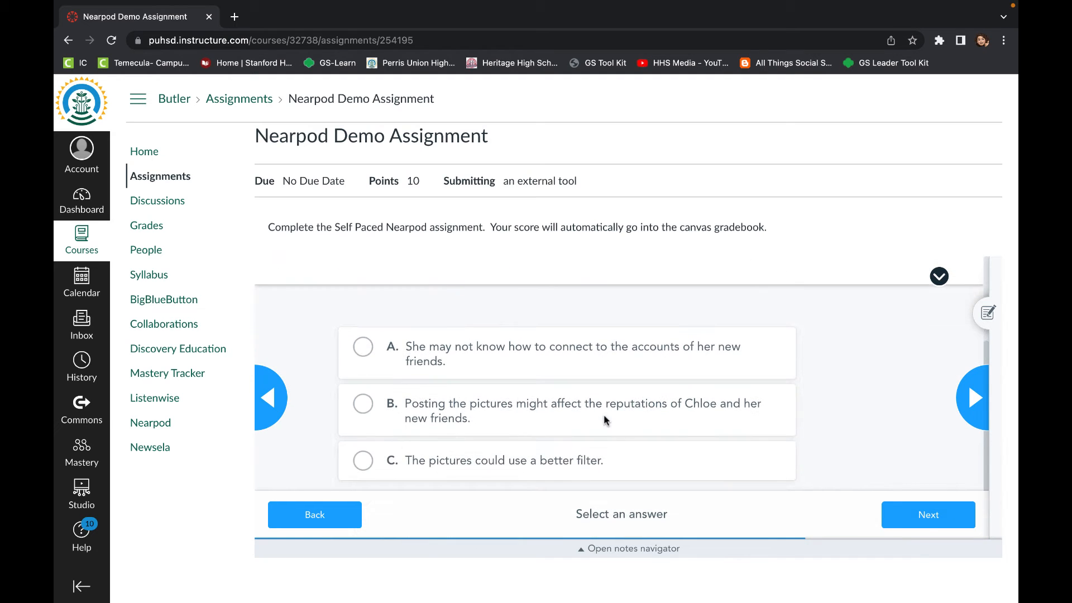
left_click(974, 398)
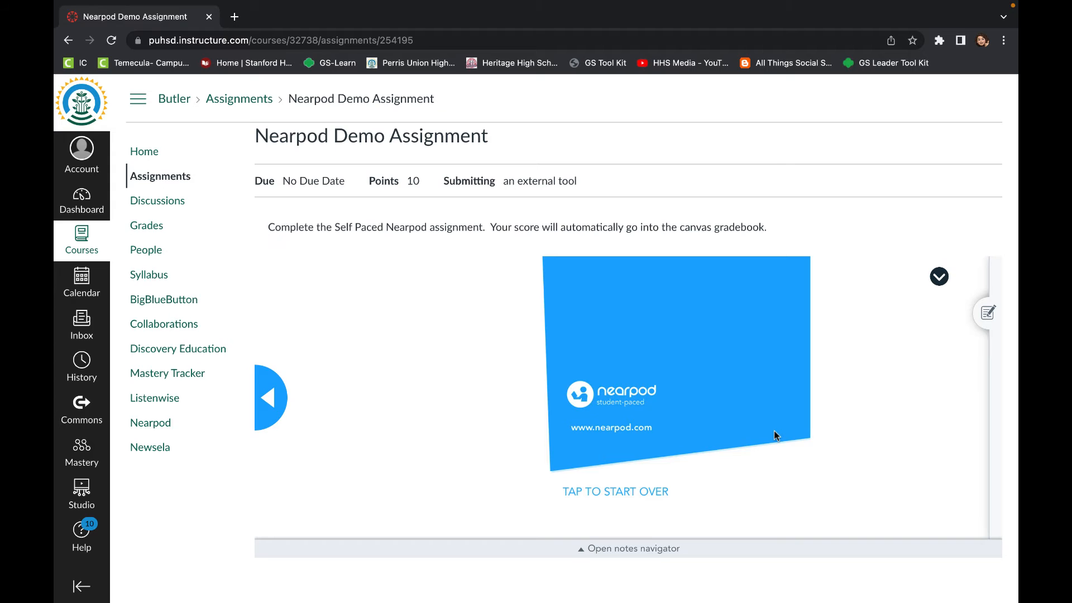
left_click(147, 224)
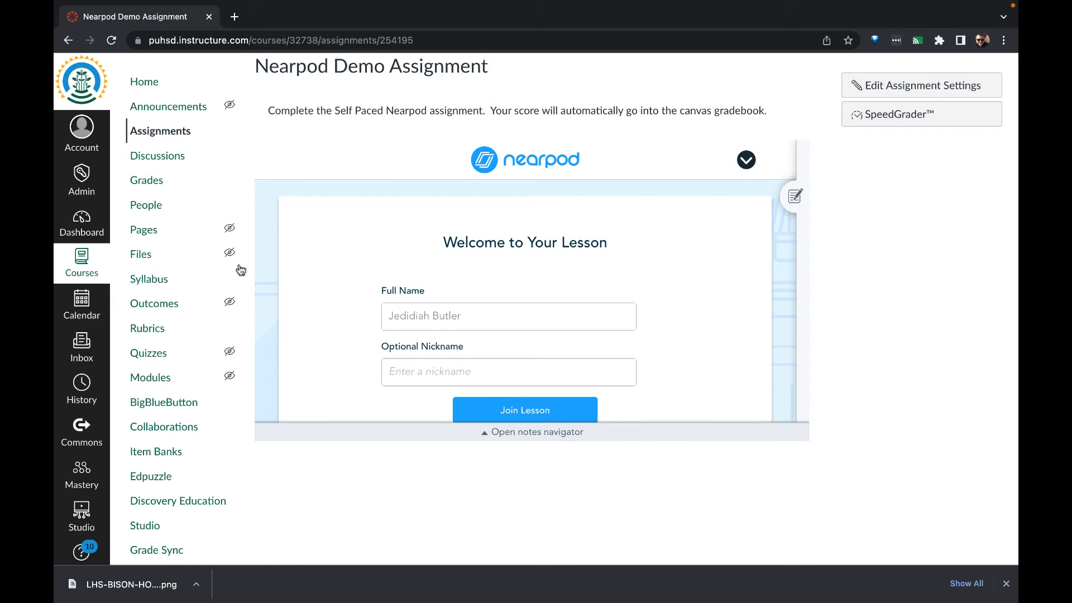
Step: Show the gradebook's grade-detail tray for the student's ungraded Nearpod Demo Assignment
left_click(146, 180)
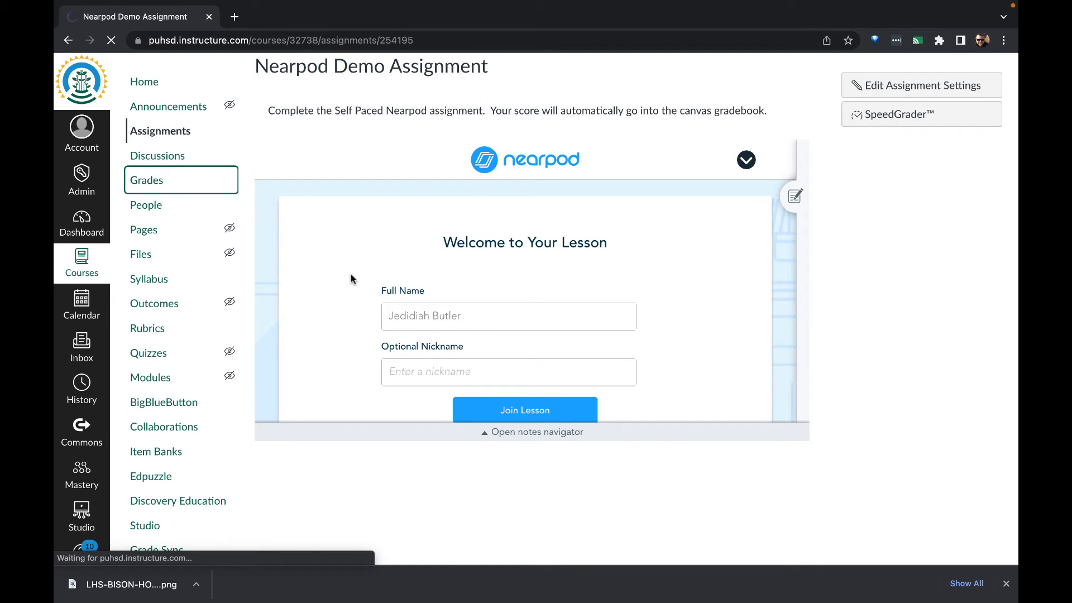
left_click(146, 179)
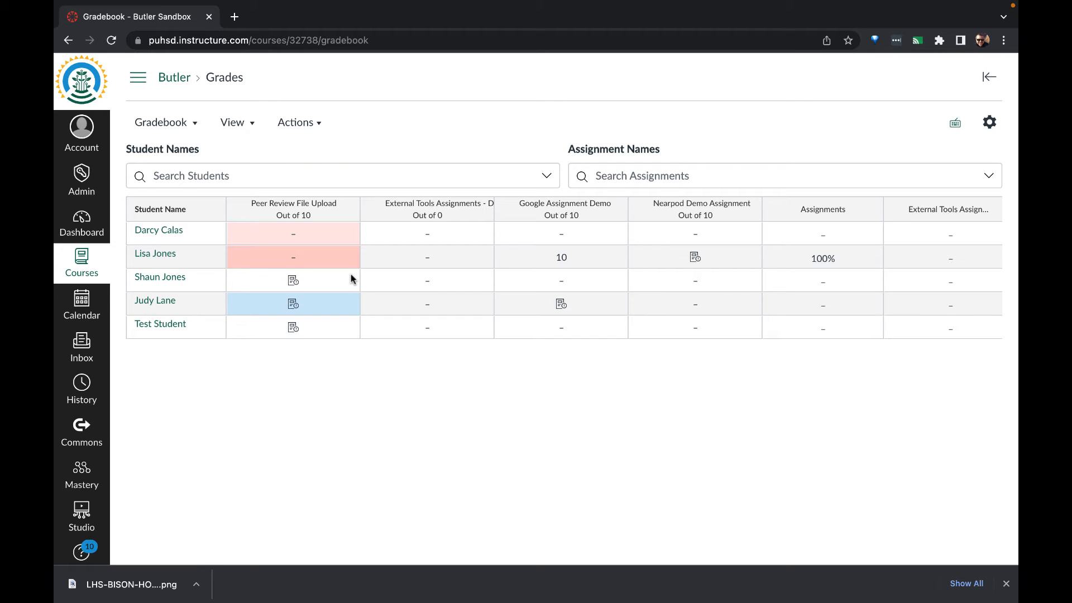
left_click(695, 256)
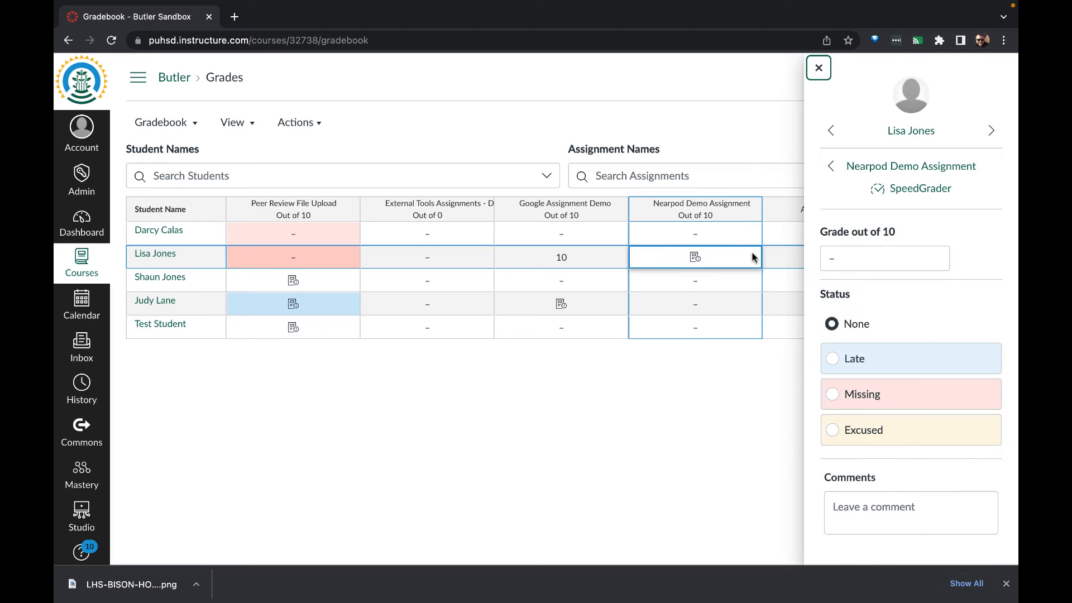
mouse_move(919, 189)
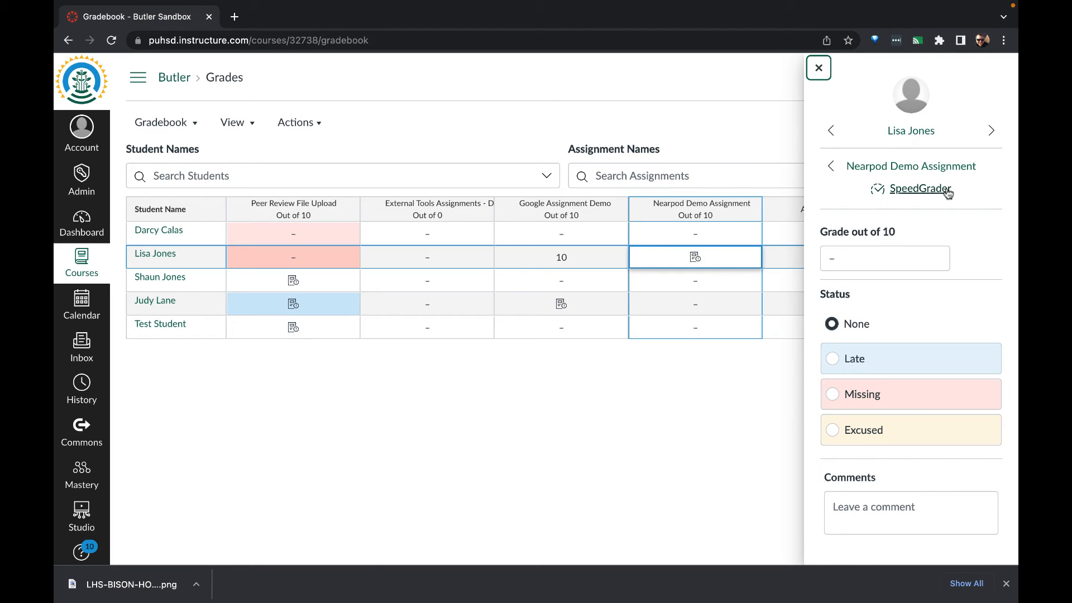
Step: Grade the Nearpod submission 7.5 out of 10 in SpeedGrader
left_click(918, 189)
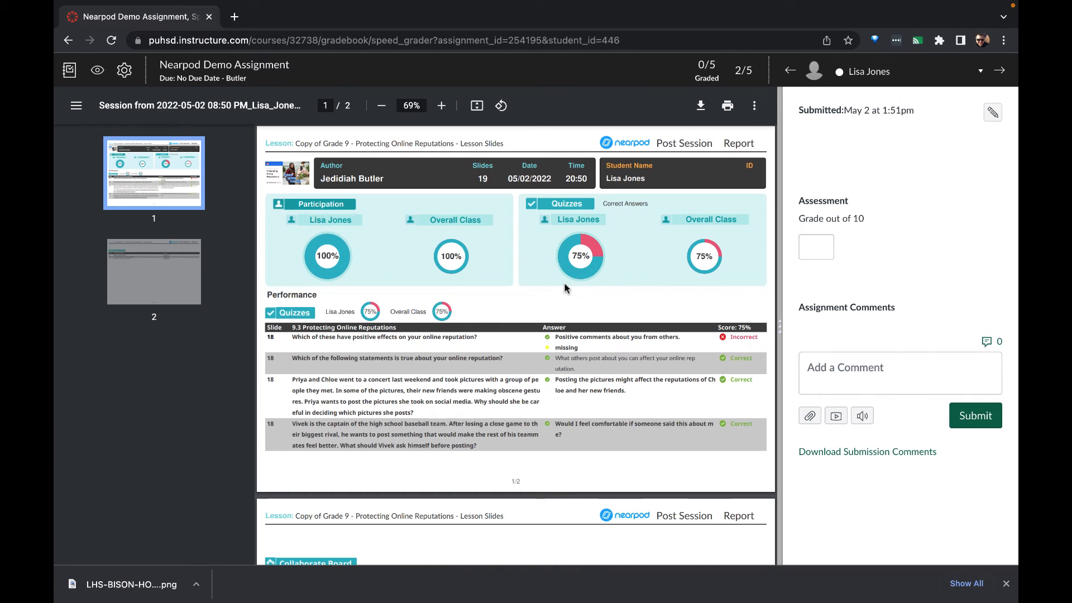
mouse_move(596, 258)
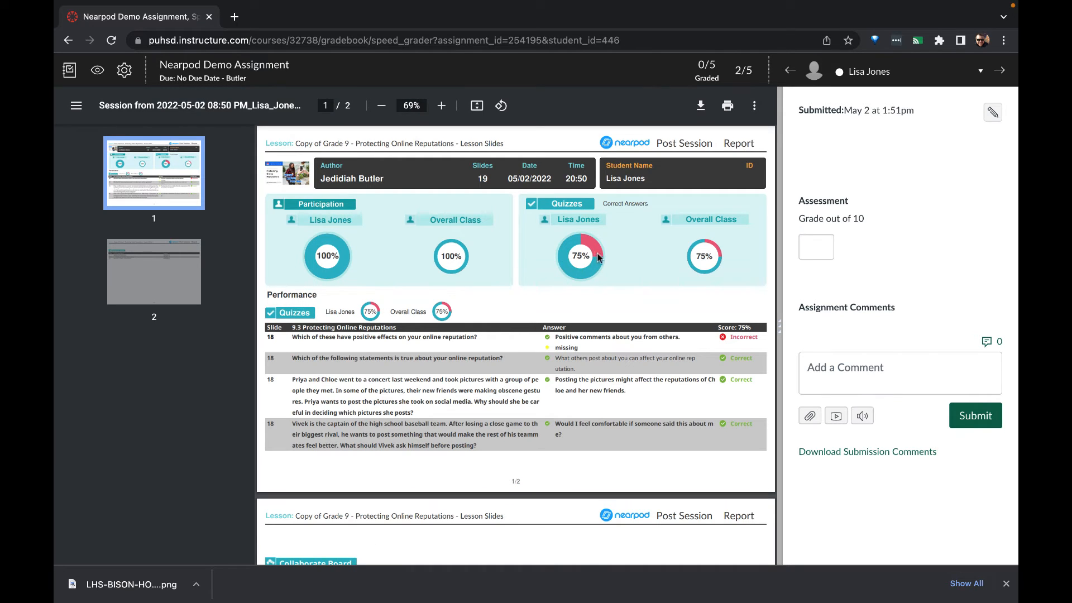
mouse_move(562, 257)
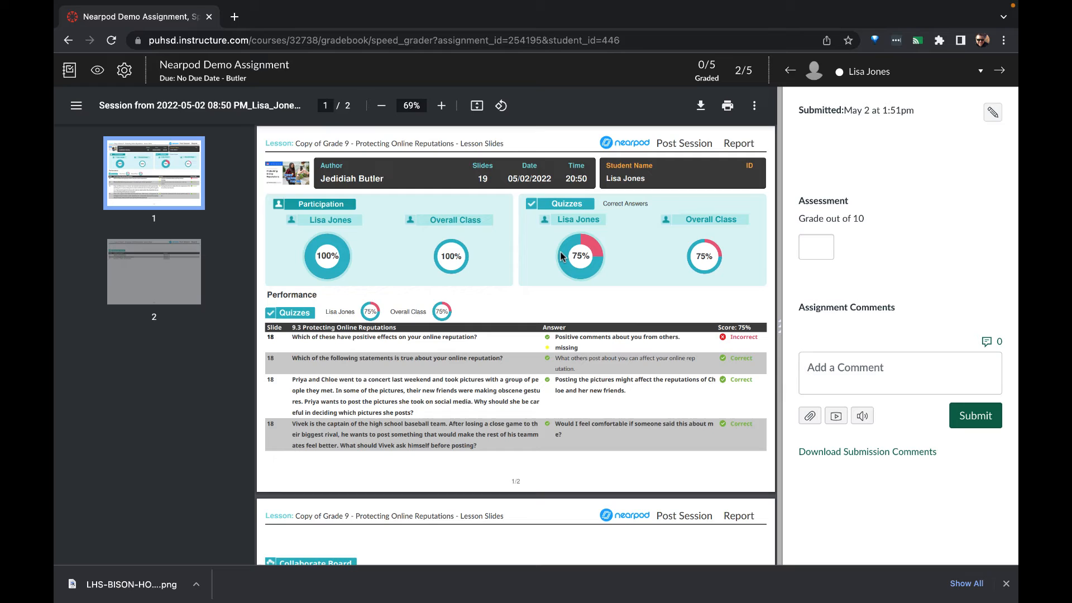
type("7.5")
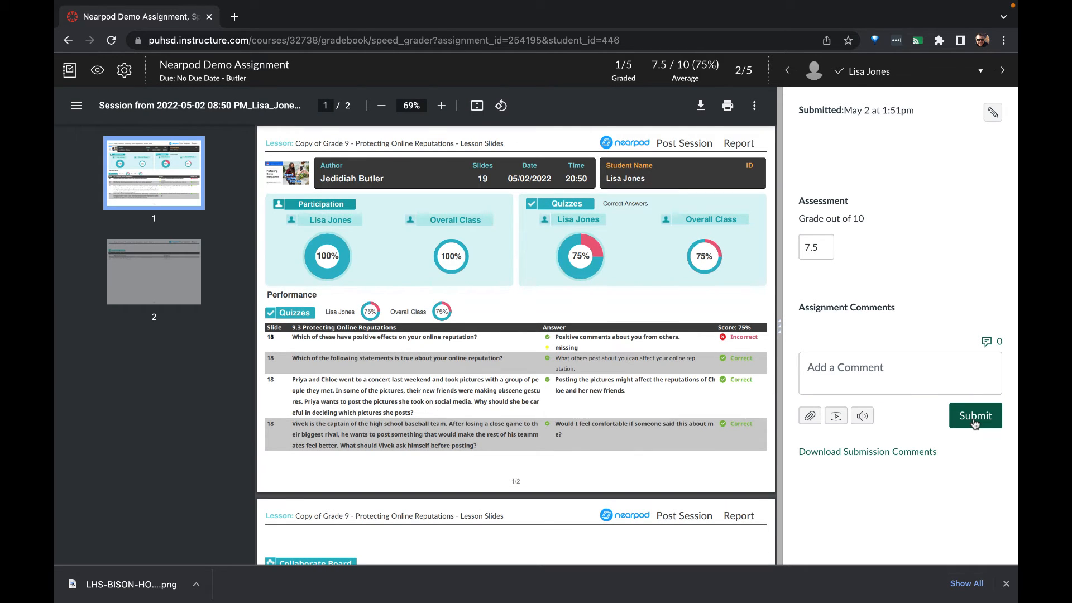
Step: Post the comment 'Remember to check all that apply in the first question. Multiple answers were correct.'
type("Remember to")
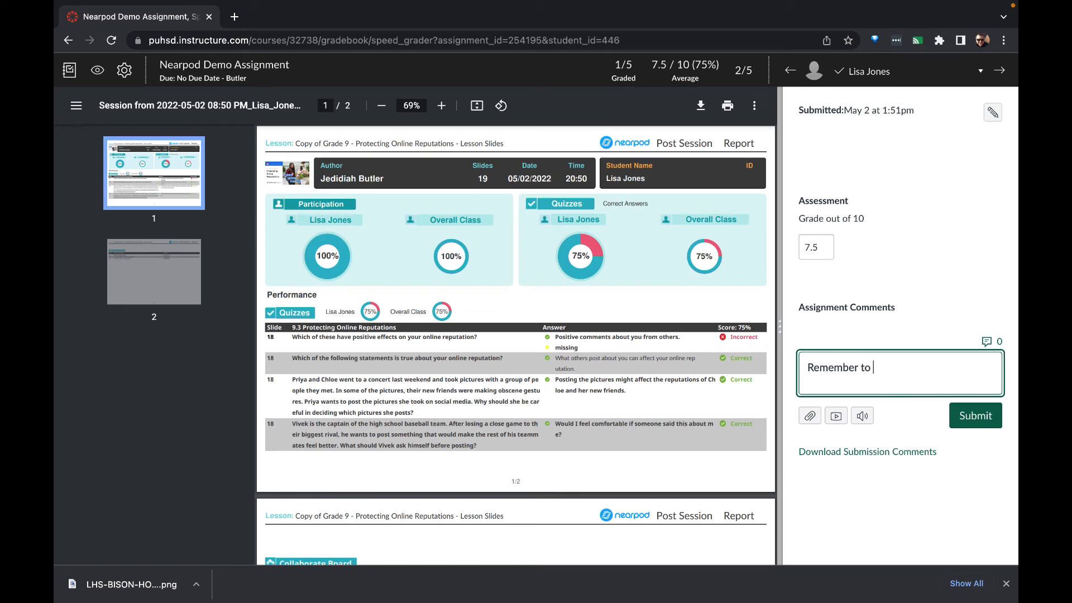
type("check all that appy")
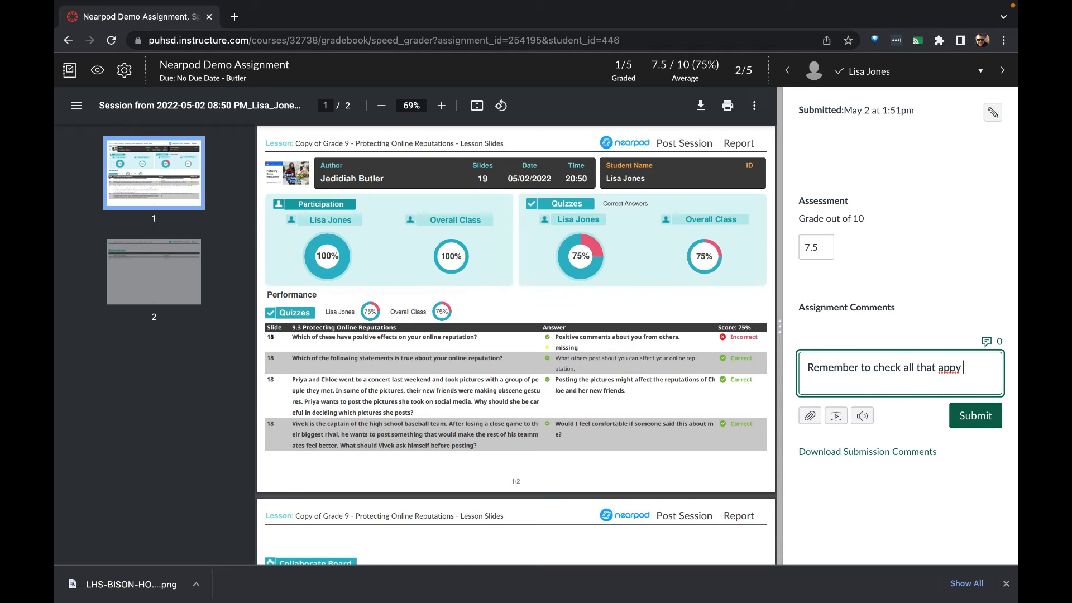
type("in the first")
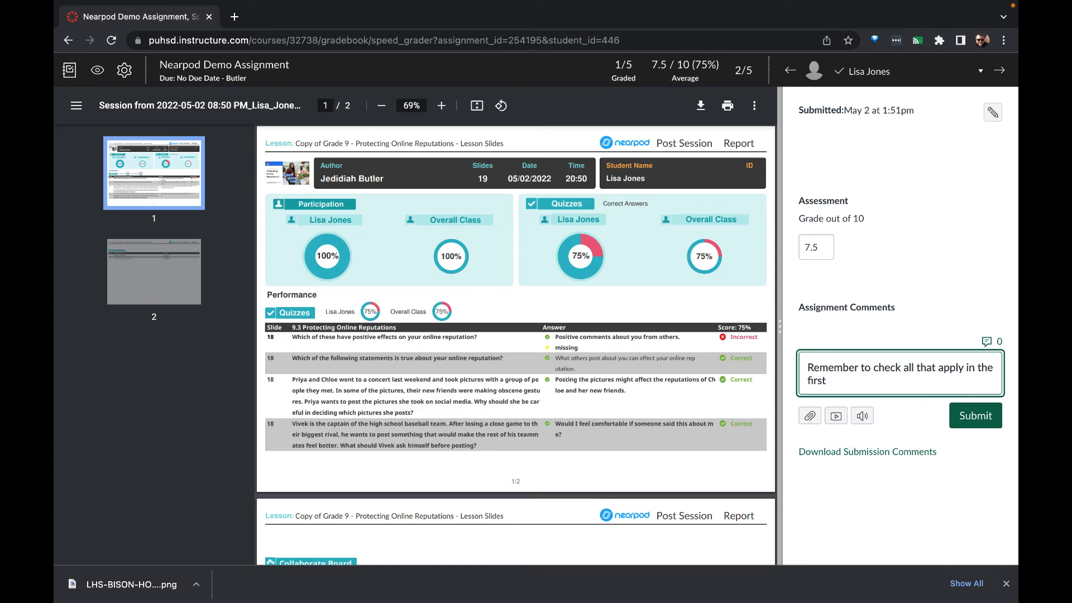
type("question")
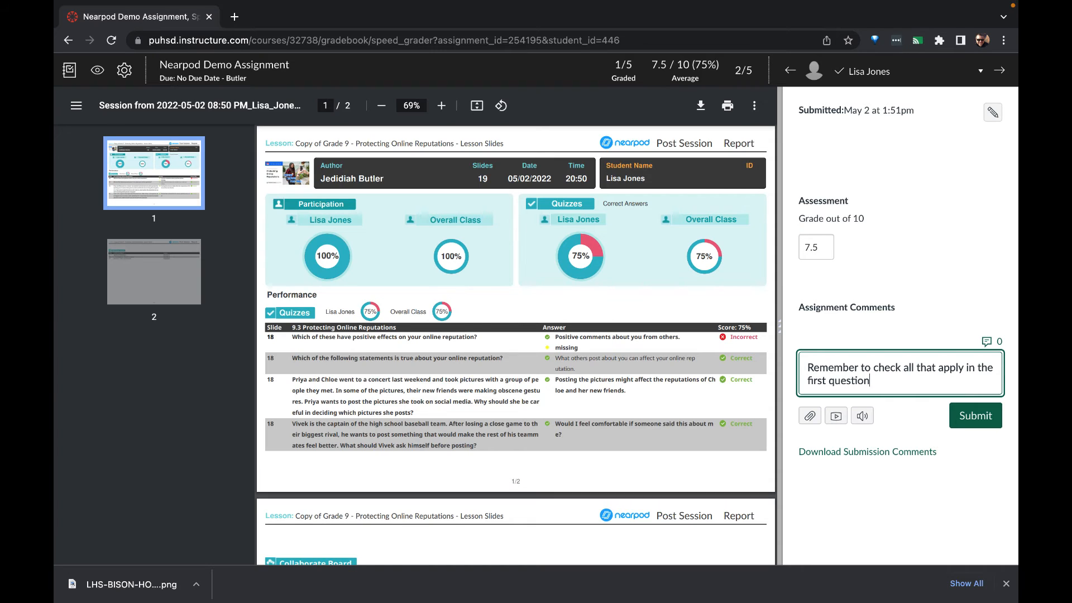
type("Multiple answers were")
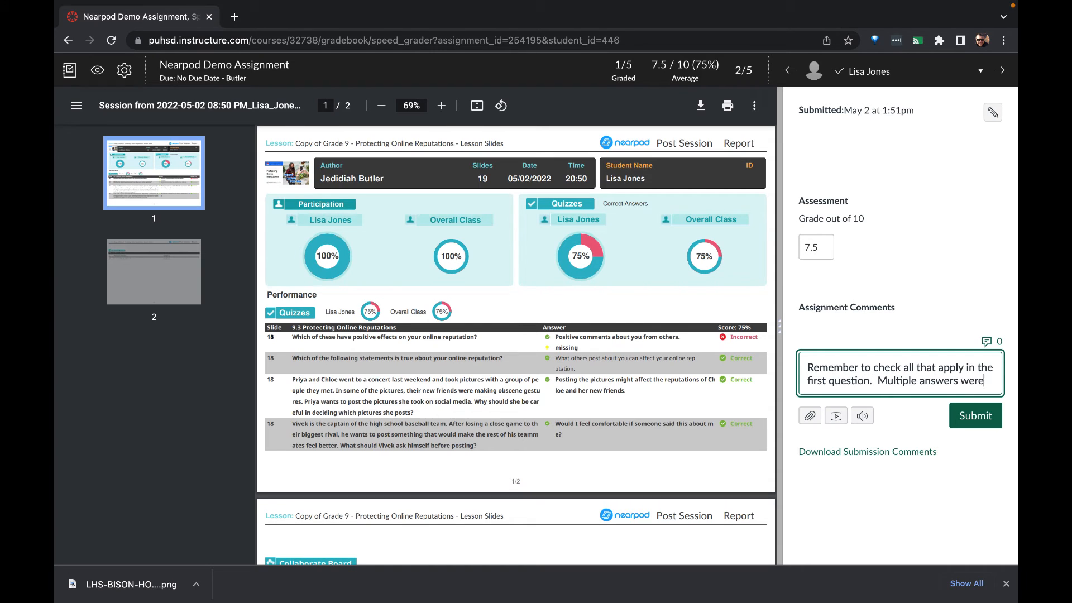
type("correct.")
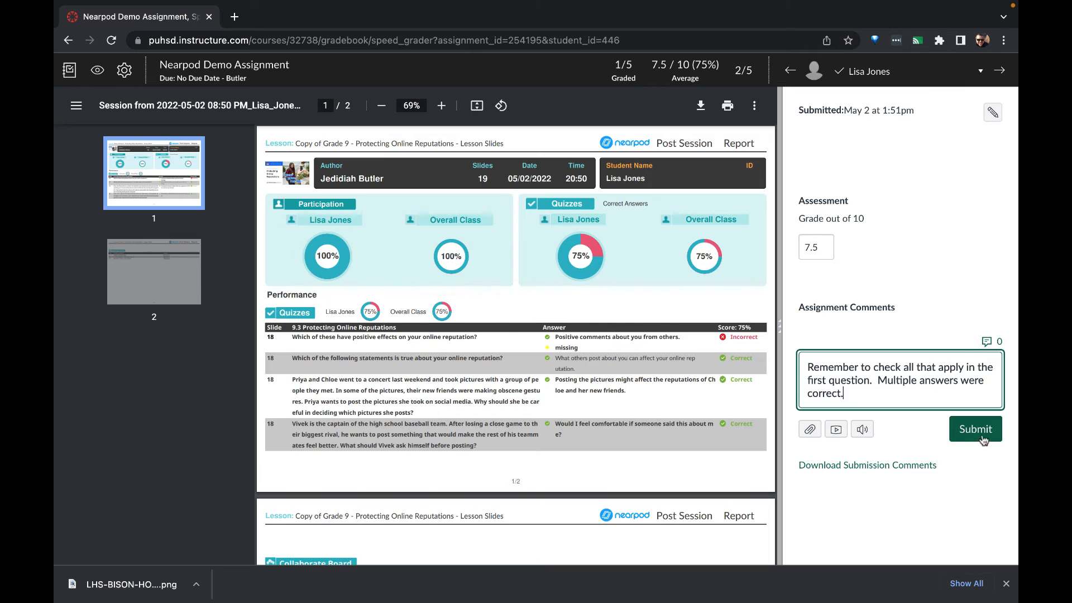
left_click(974, 428)
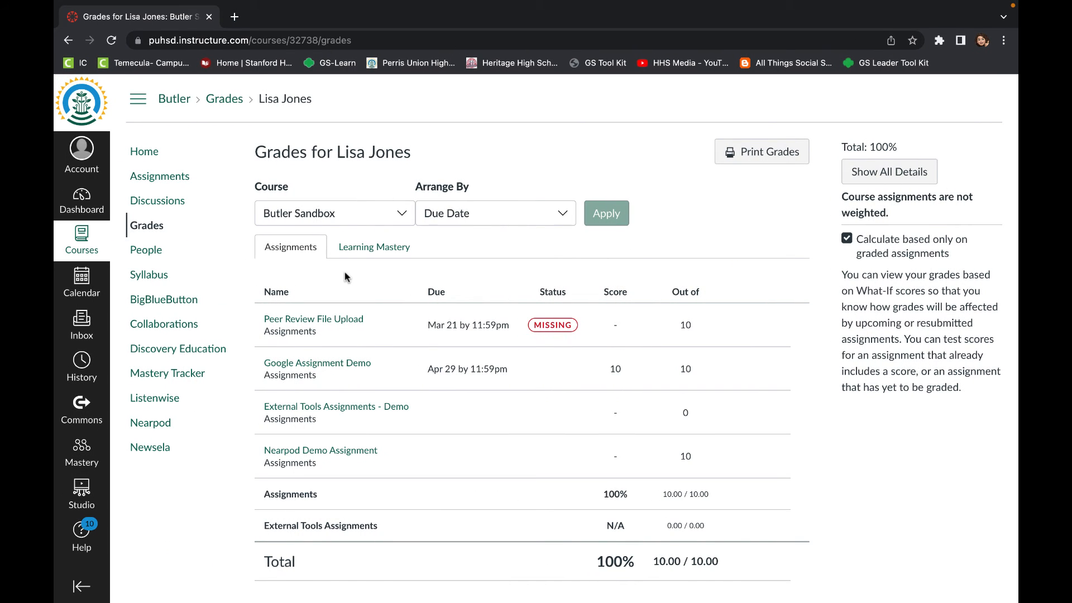
mouse_move(304, 412)
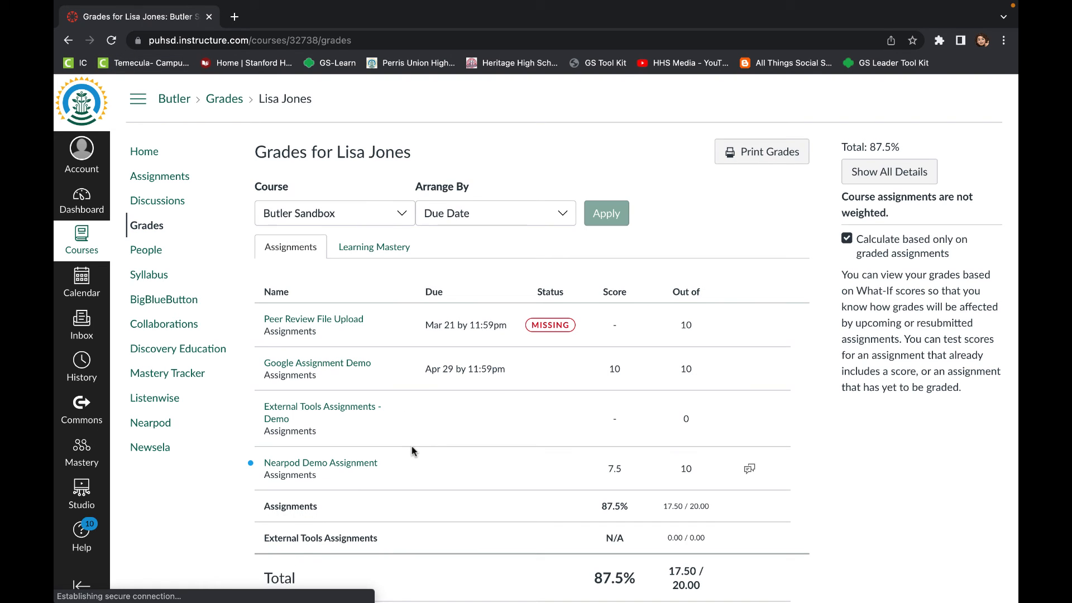
mouse_move(711, 477)
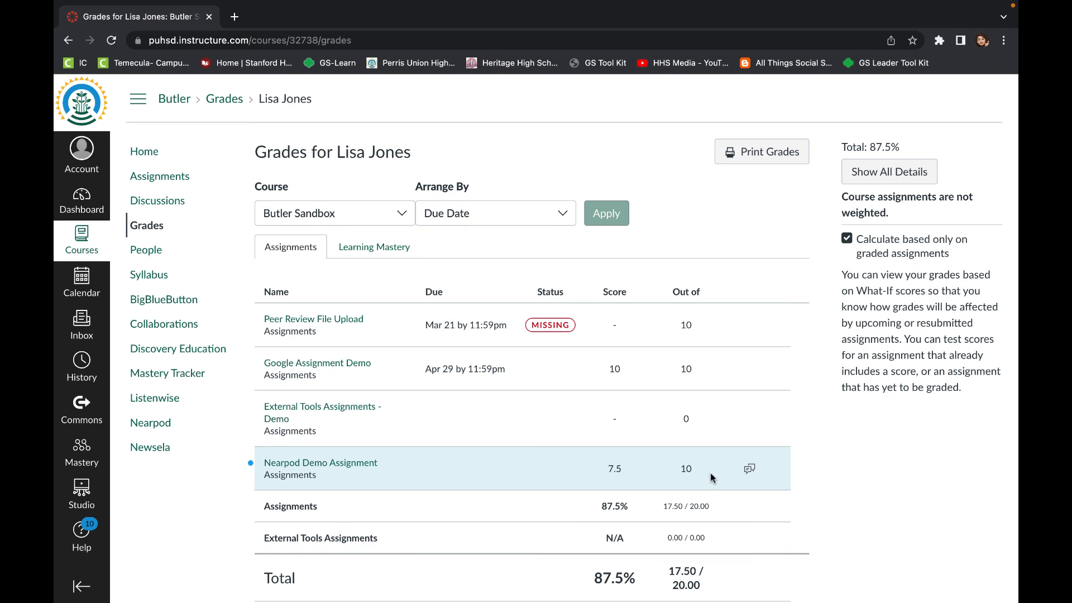
Step: Expand the teacher comment under the 7.5/10 Nearpod Demo Assignment on the student grades page
left_click(749, 469)
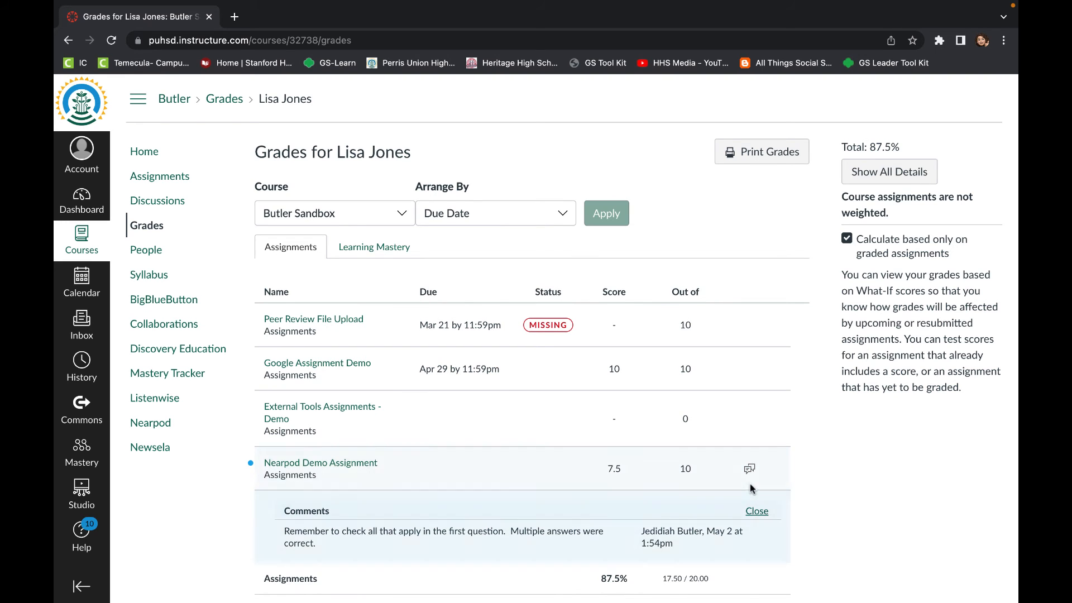
left_click(756, 510)
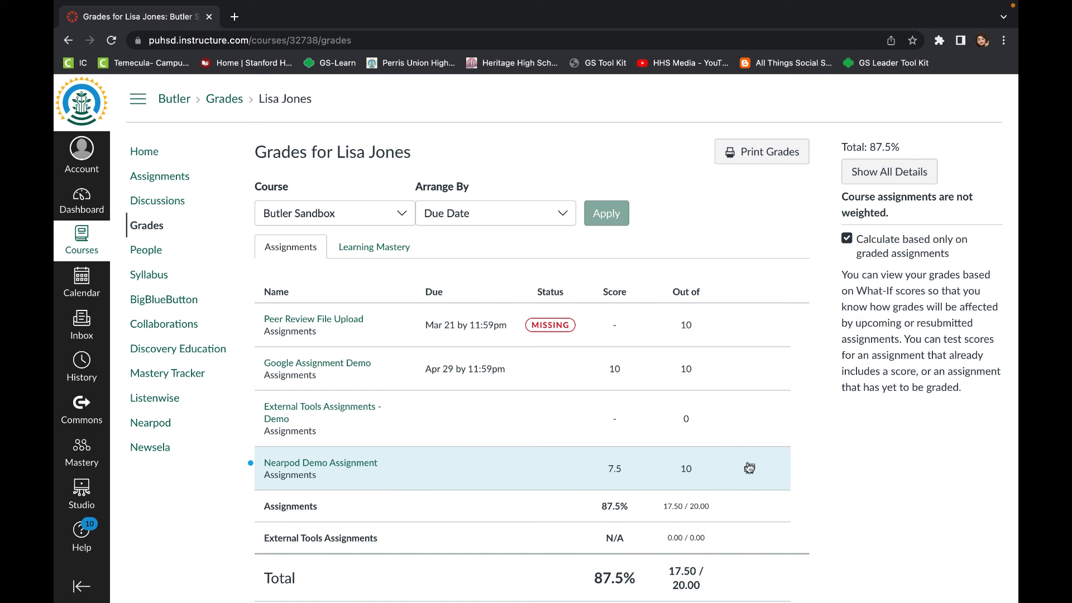
left_click(749, 468)
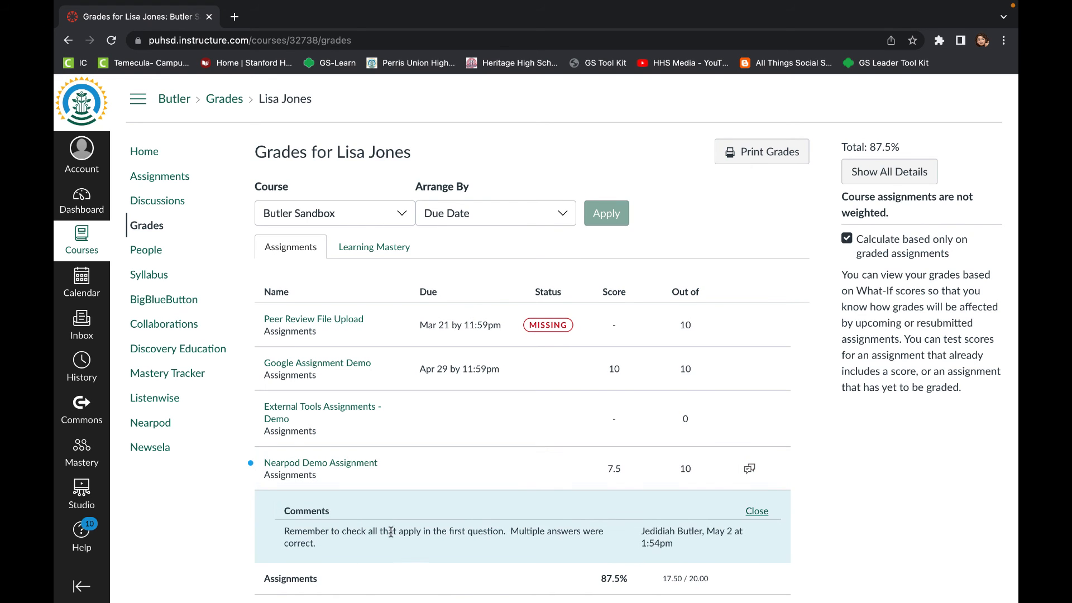
scroll("down", 3)
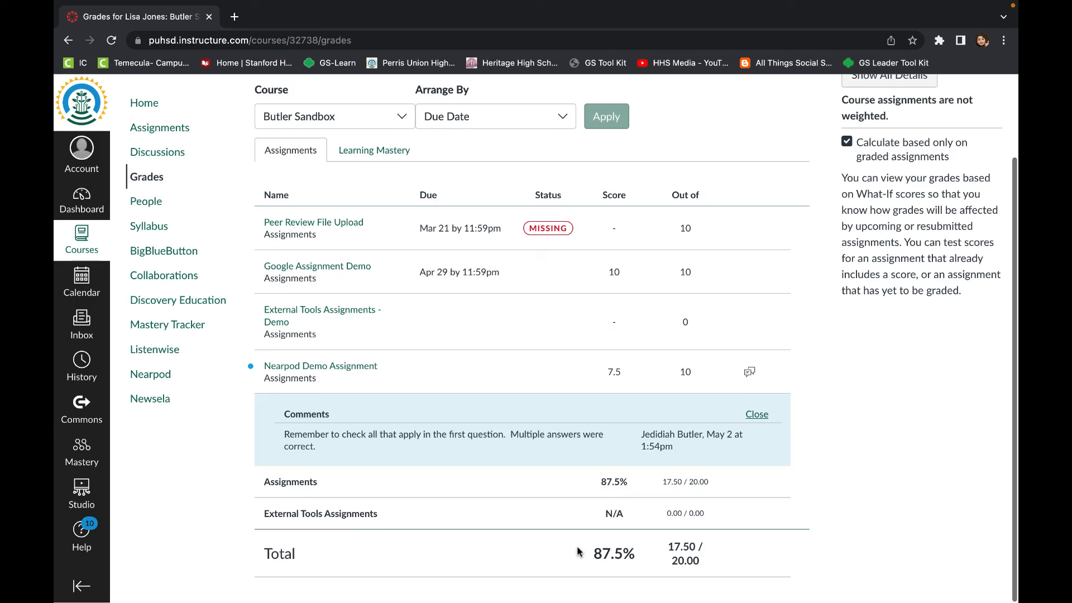